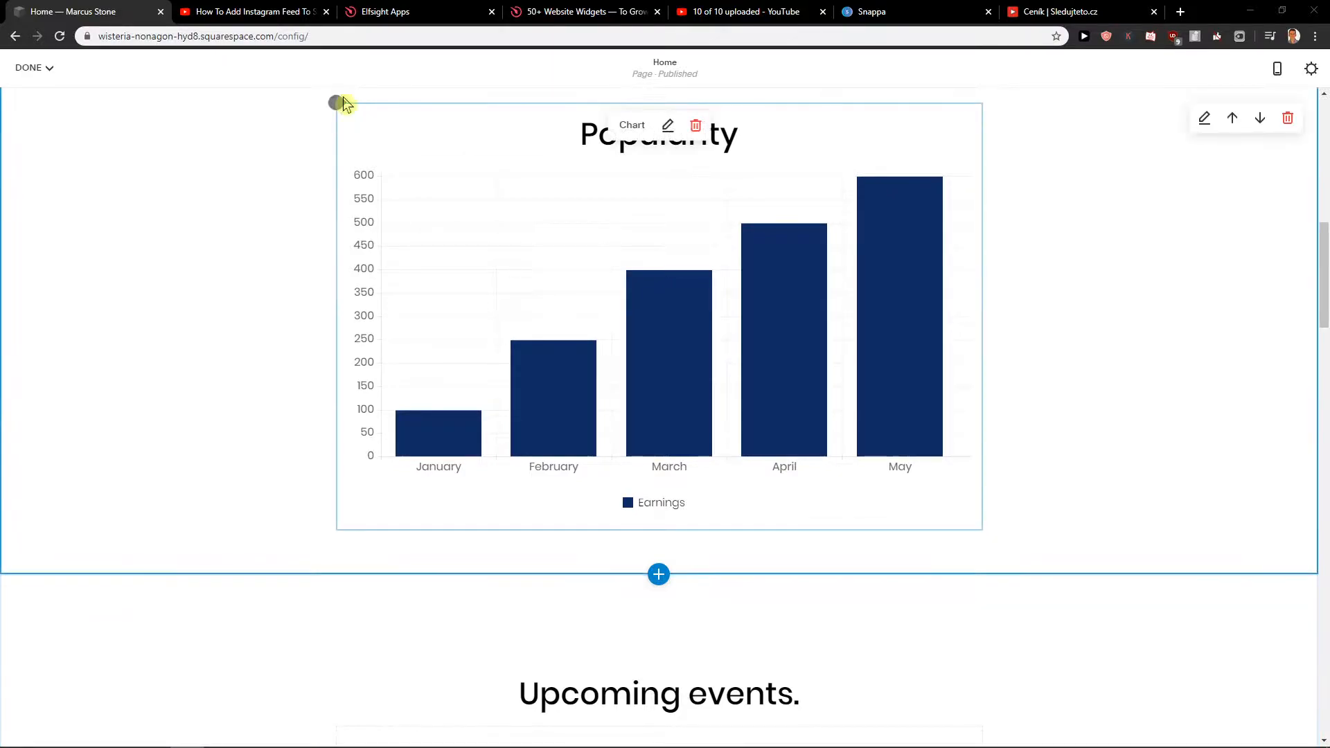
# - Open Elfsight from the referral link in the YouTube tutorial's description
pyautogui.click(250, 11)
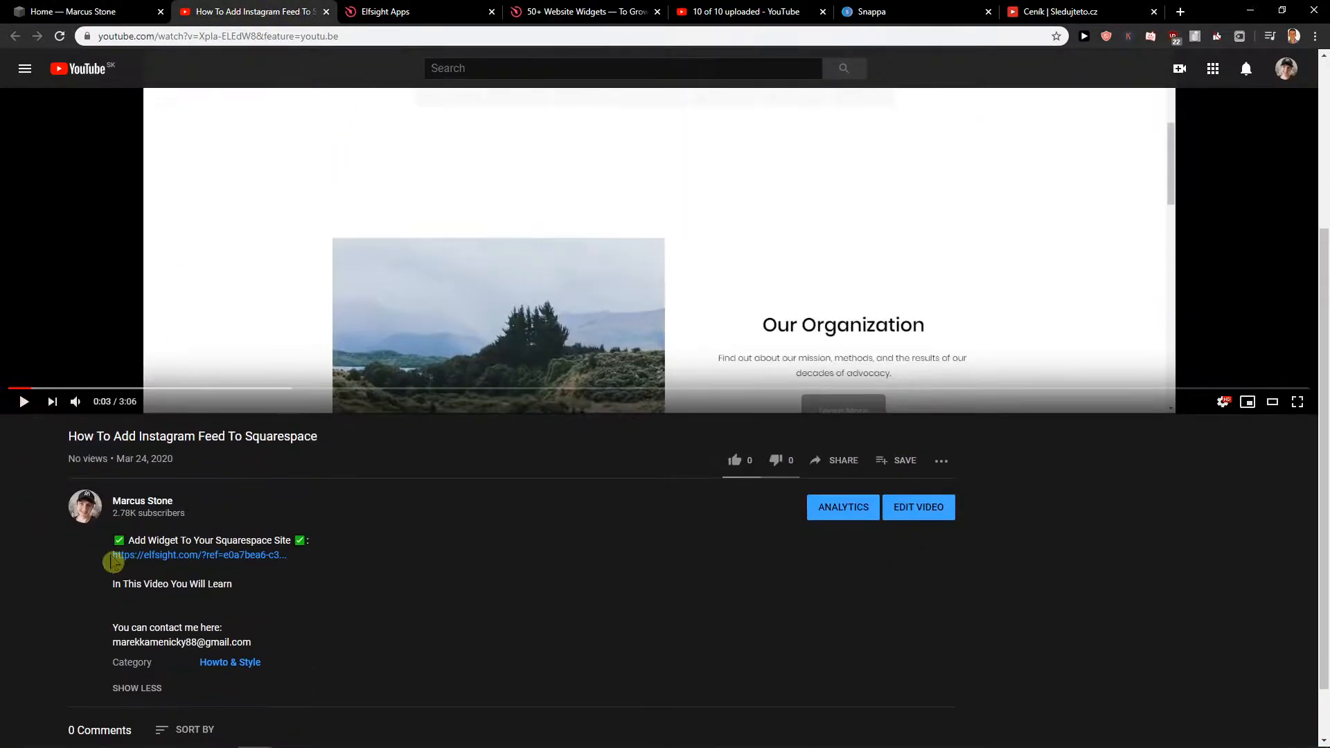
pyautogui.click(199, 555)
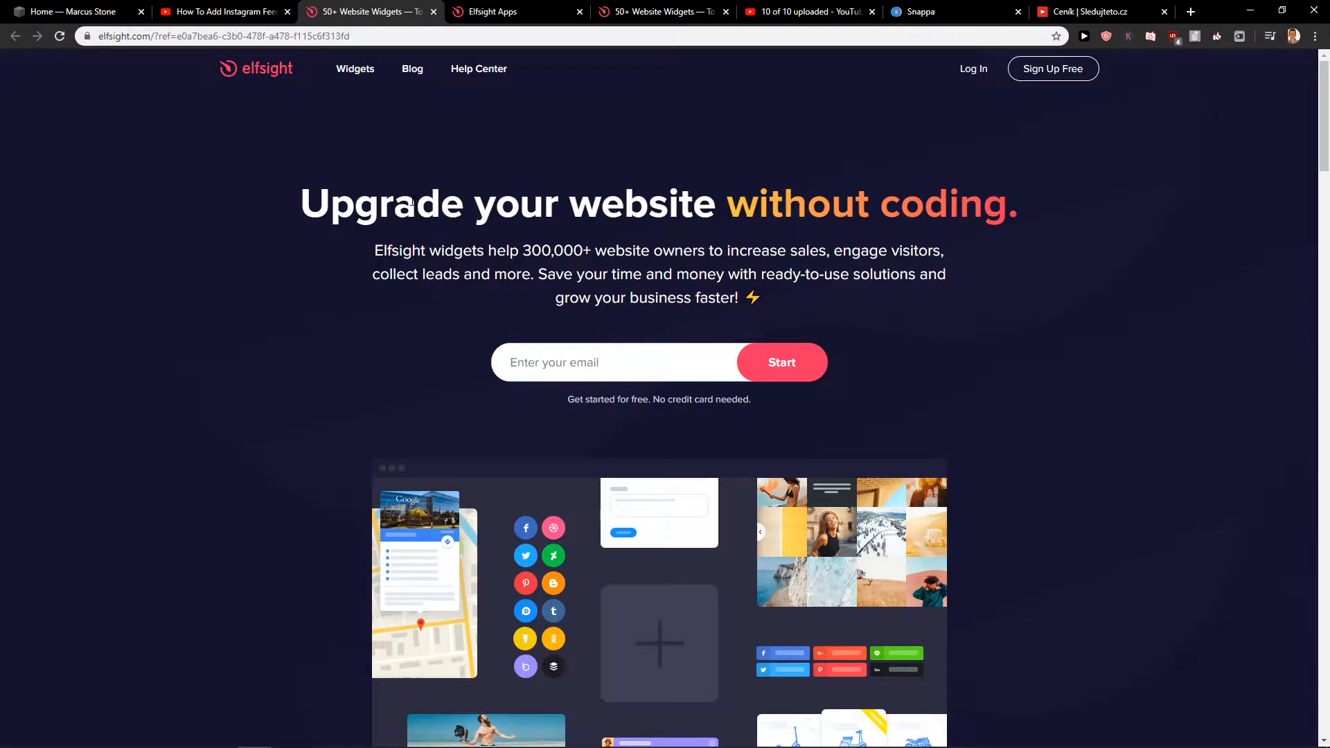
pyautogui.moveTo(1093, 83)
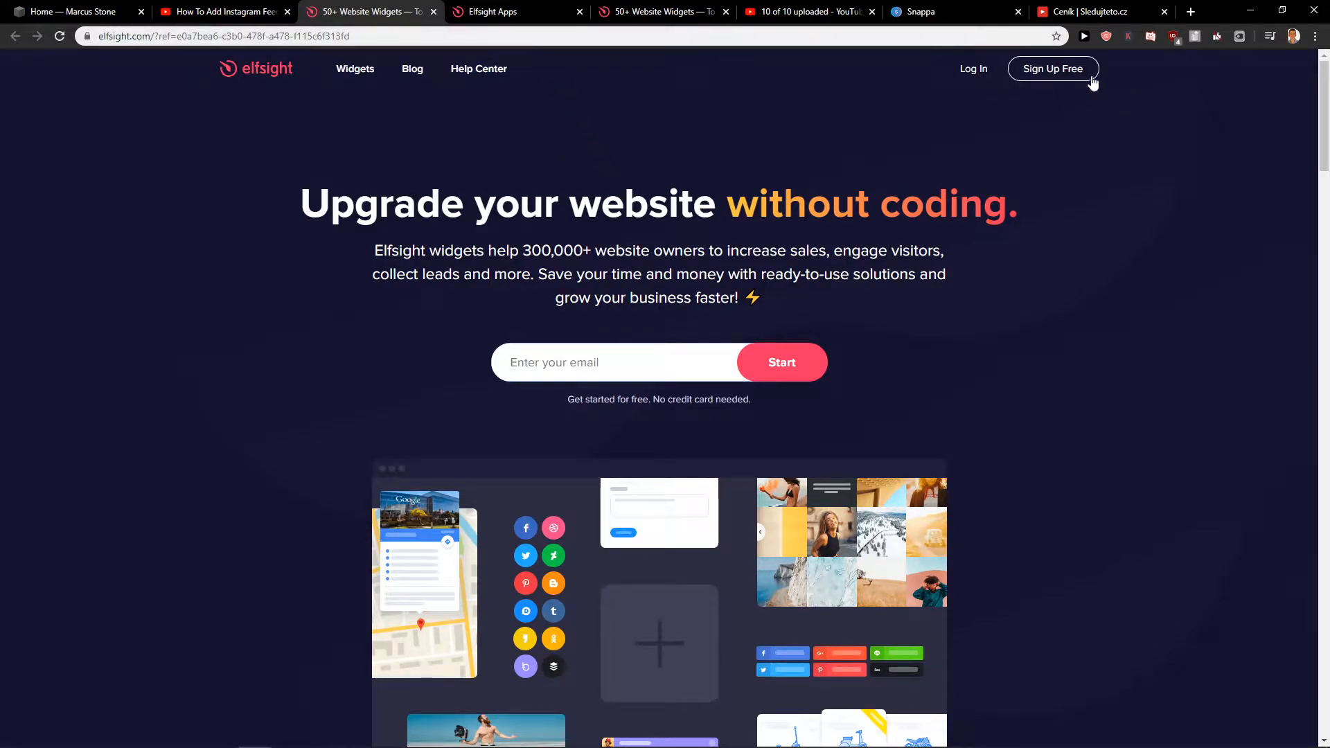
# - Enter the Elfsight apps dashboard and search applications for 'pric'
pyautogui.click(1053, 68)
pyautogui.write('p')
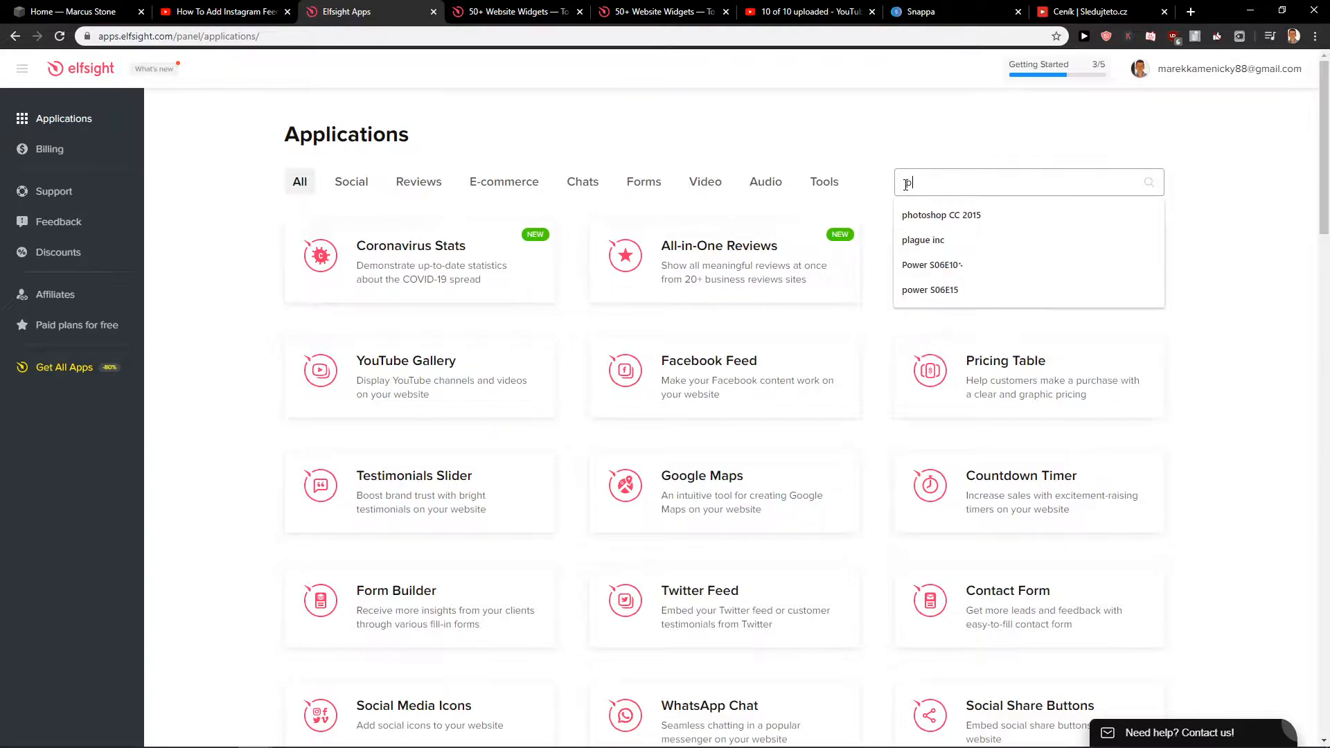
pyautogui.write('ric')
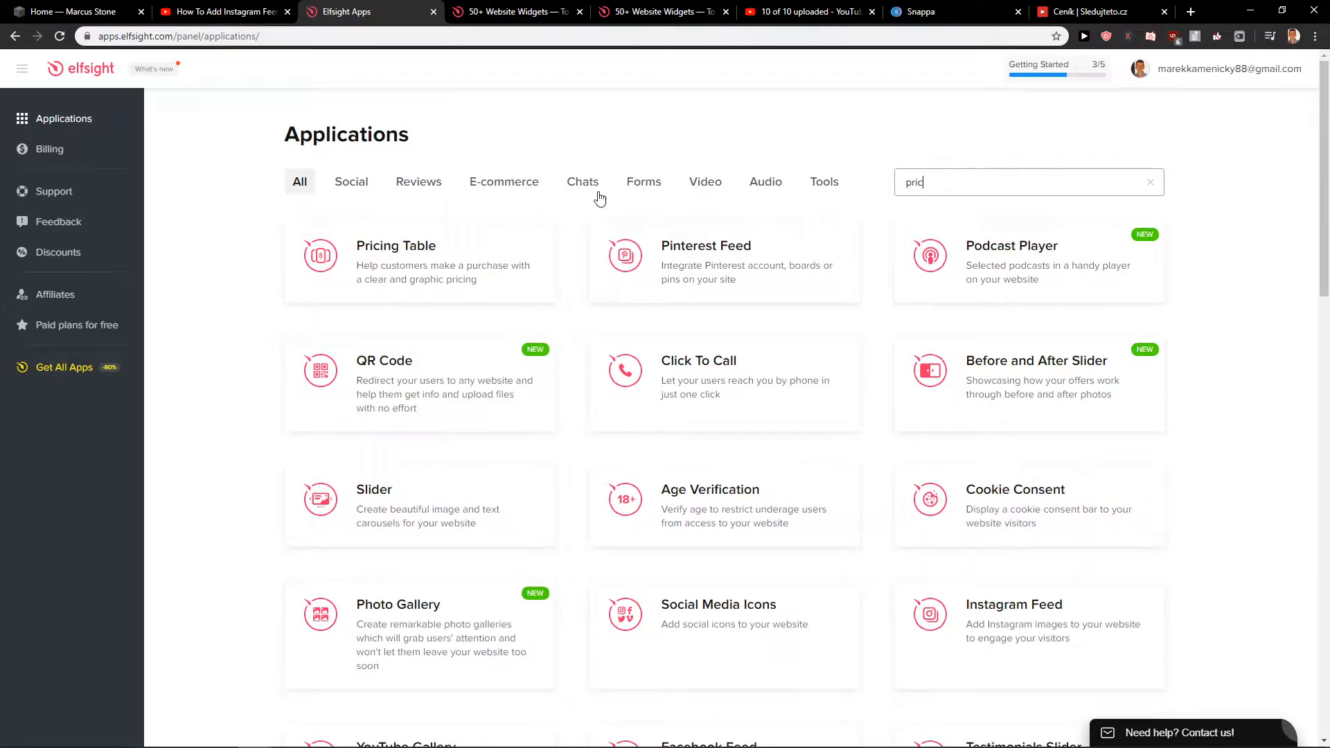
# - Create a Pricing Table widget from the Comparison Table template
pyautogui.click(395, 261)
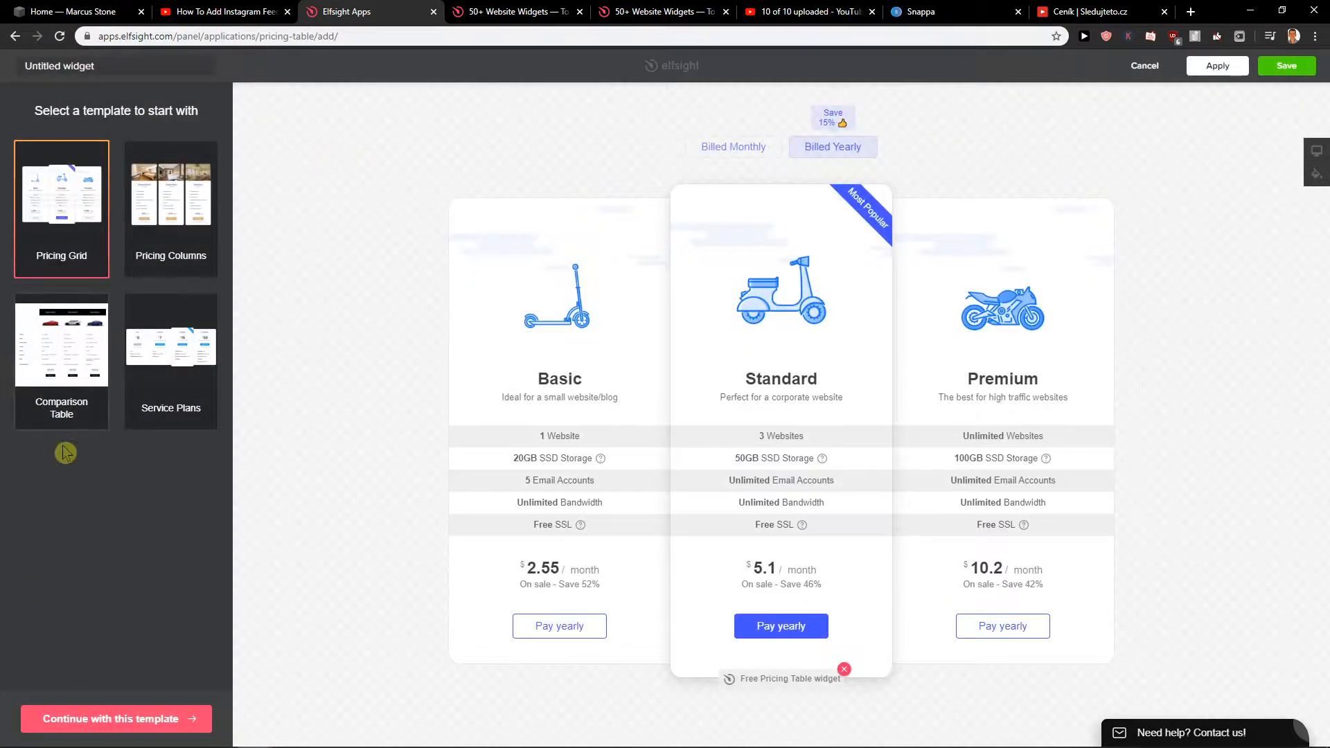
pyautogui.click(61, 342)
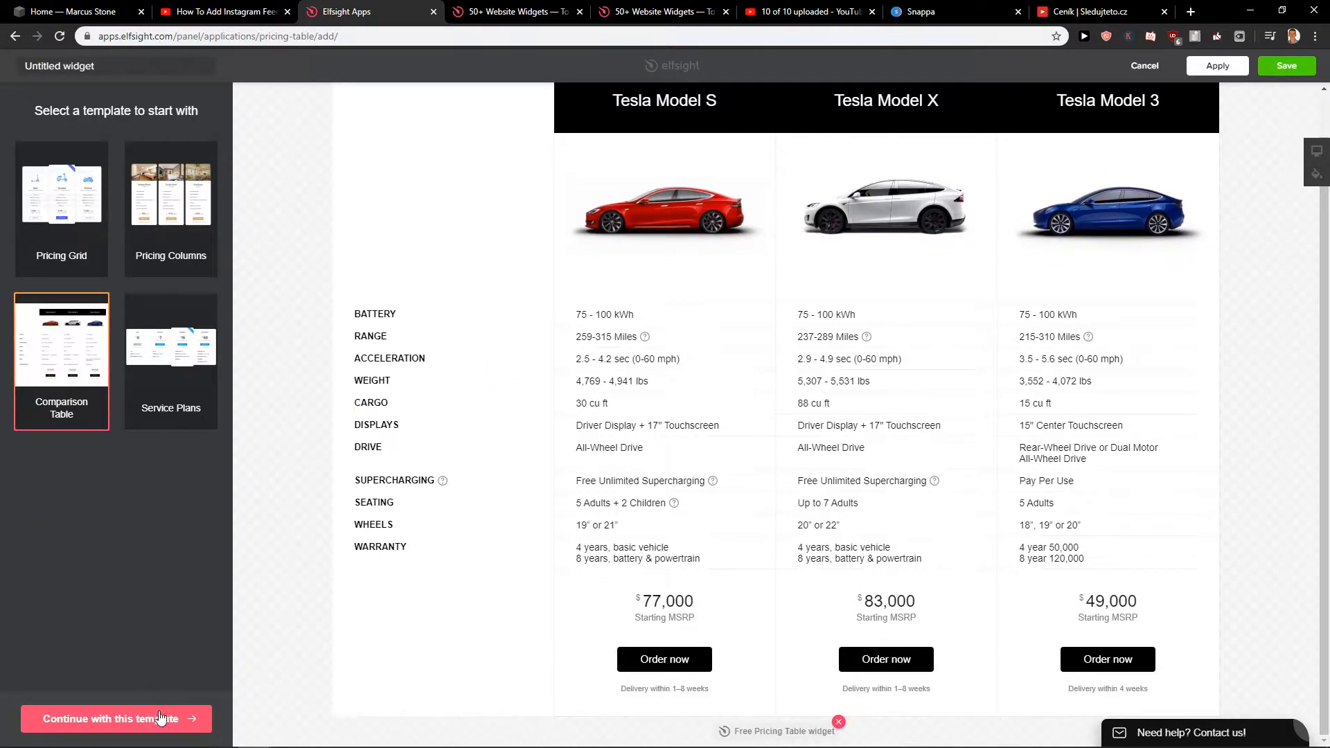
pyautogui.click(116, 719)
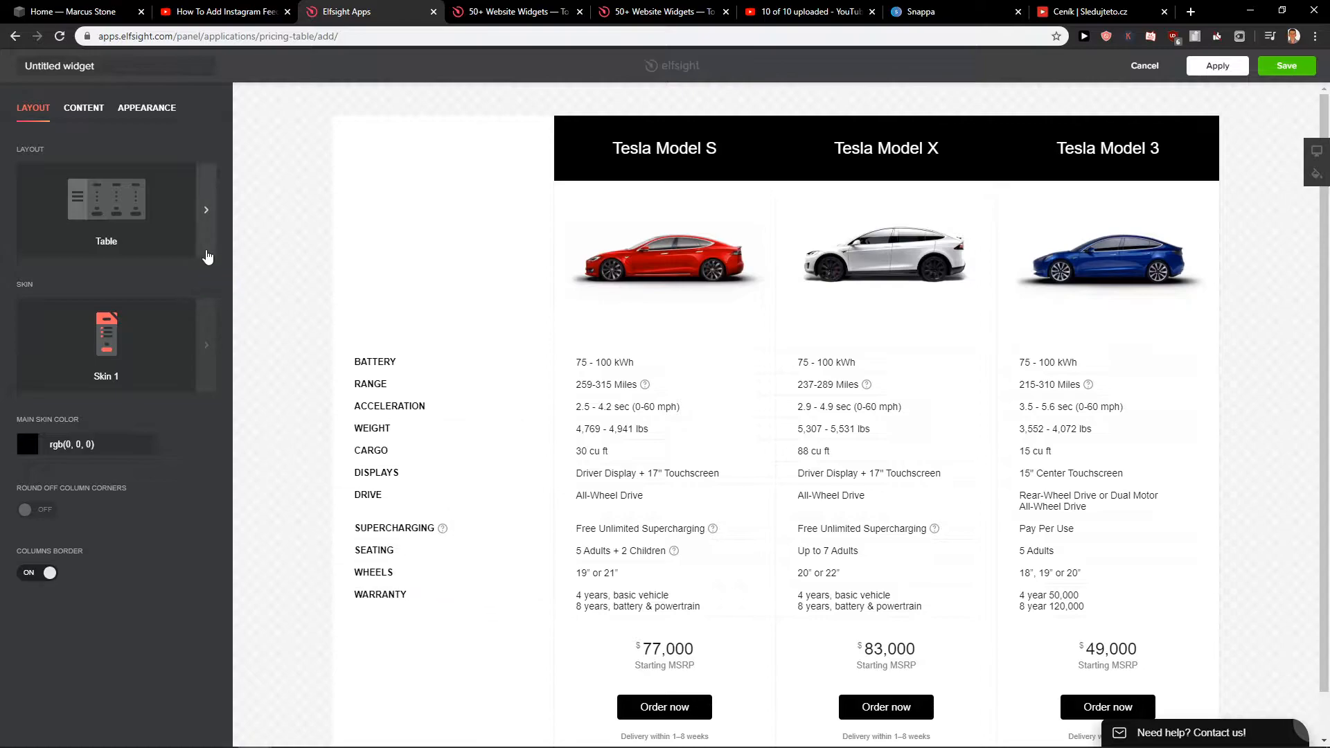
# - Browse the Head Column and its BATTERY feature, then return to the content overview
pyautogui.click(205, 209)
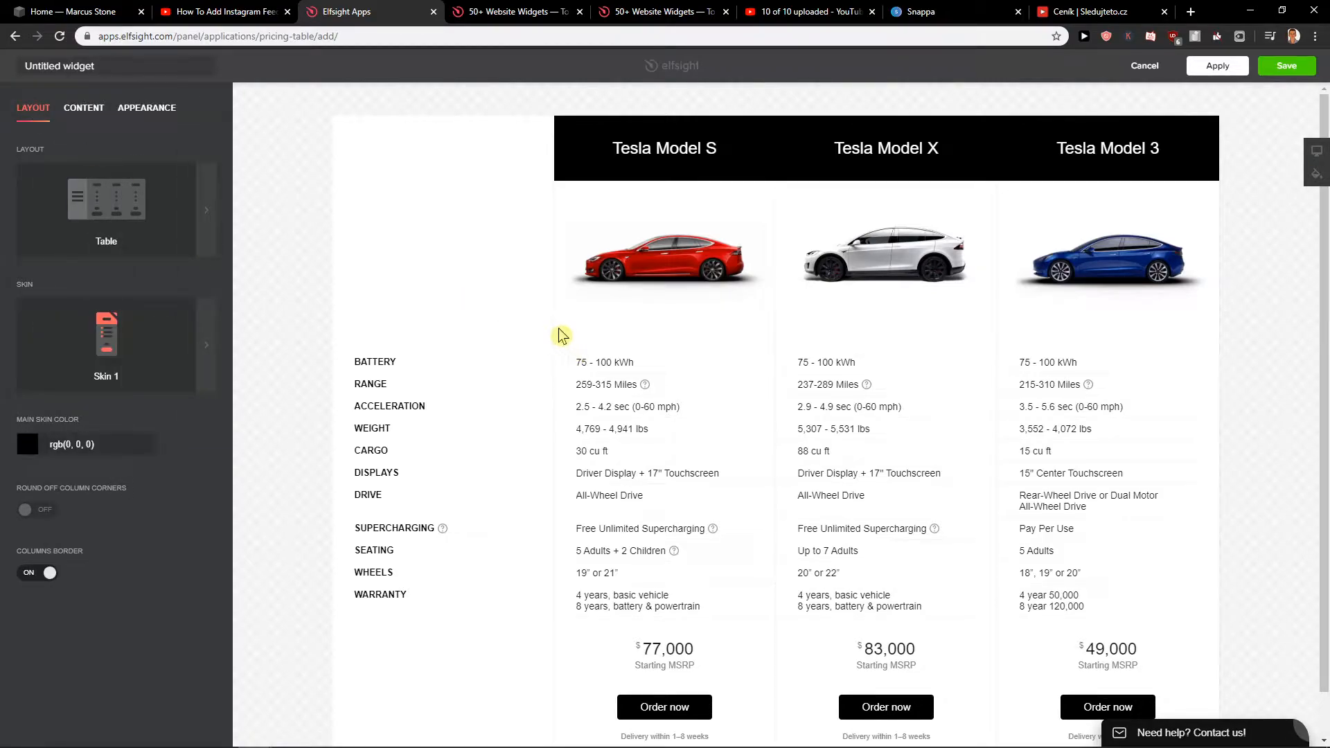
pyautogui.click(83, 108)
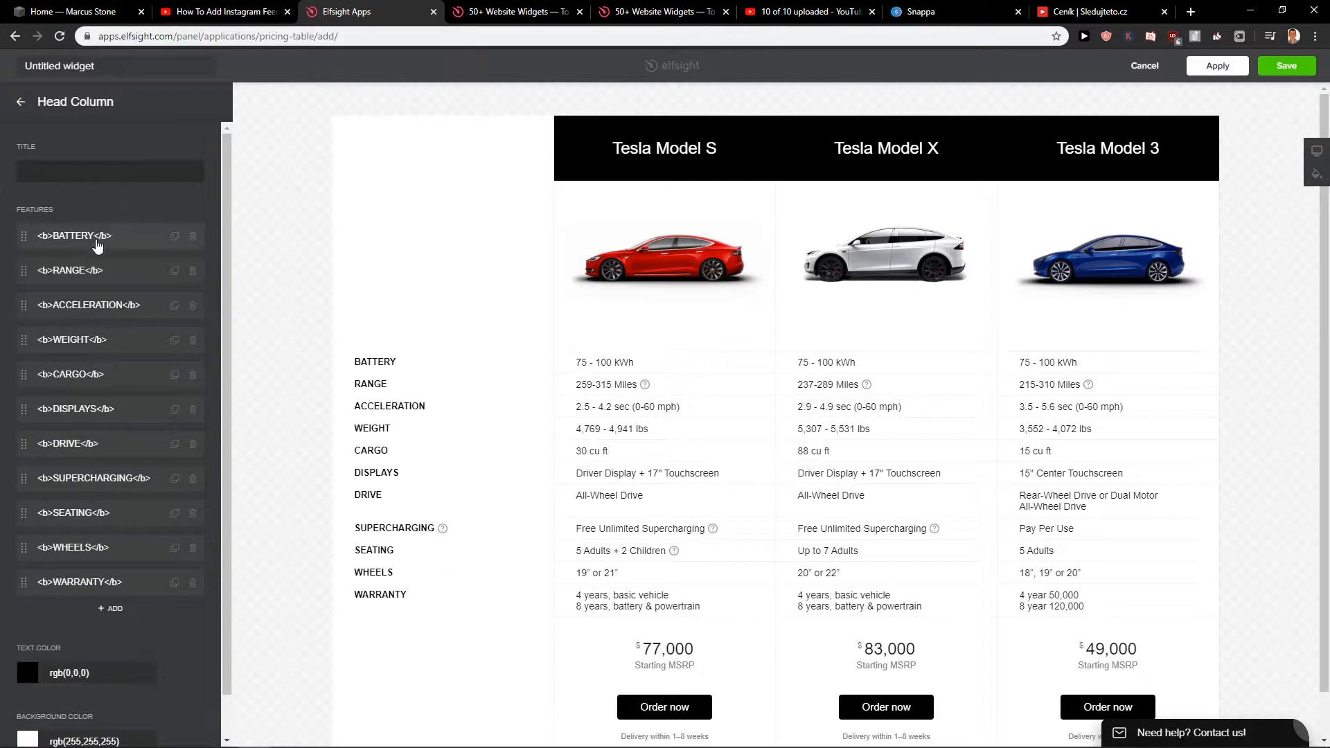
pyautogui.click(73, 235)
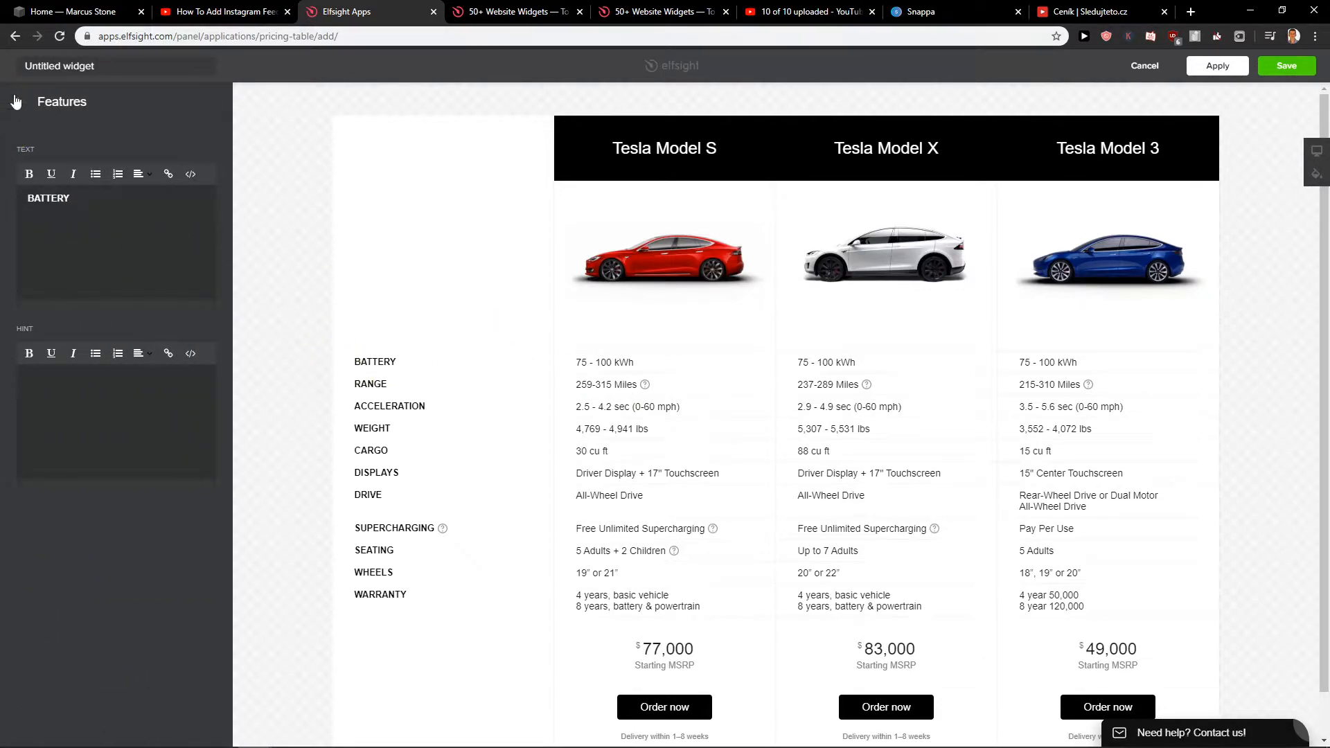
pyautogui.click(15, 102)
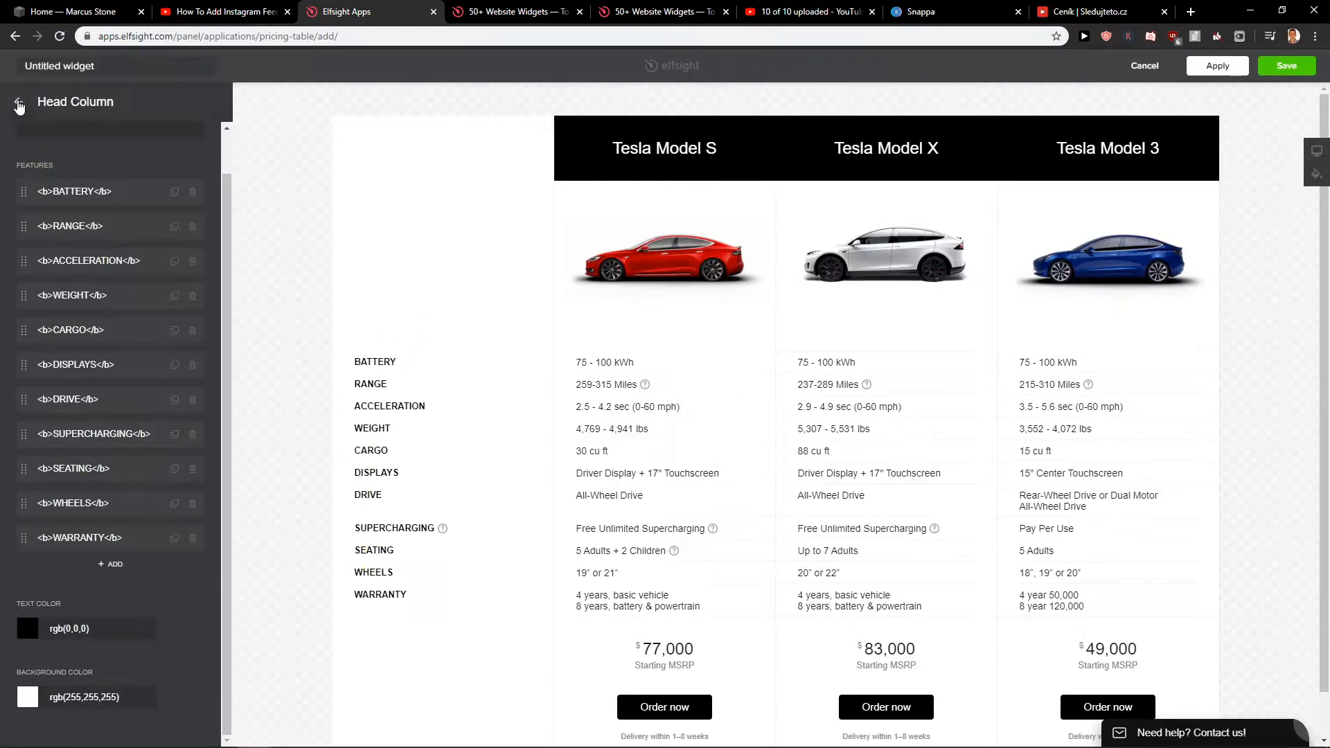
pyautogui.click(19, 102)
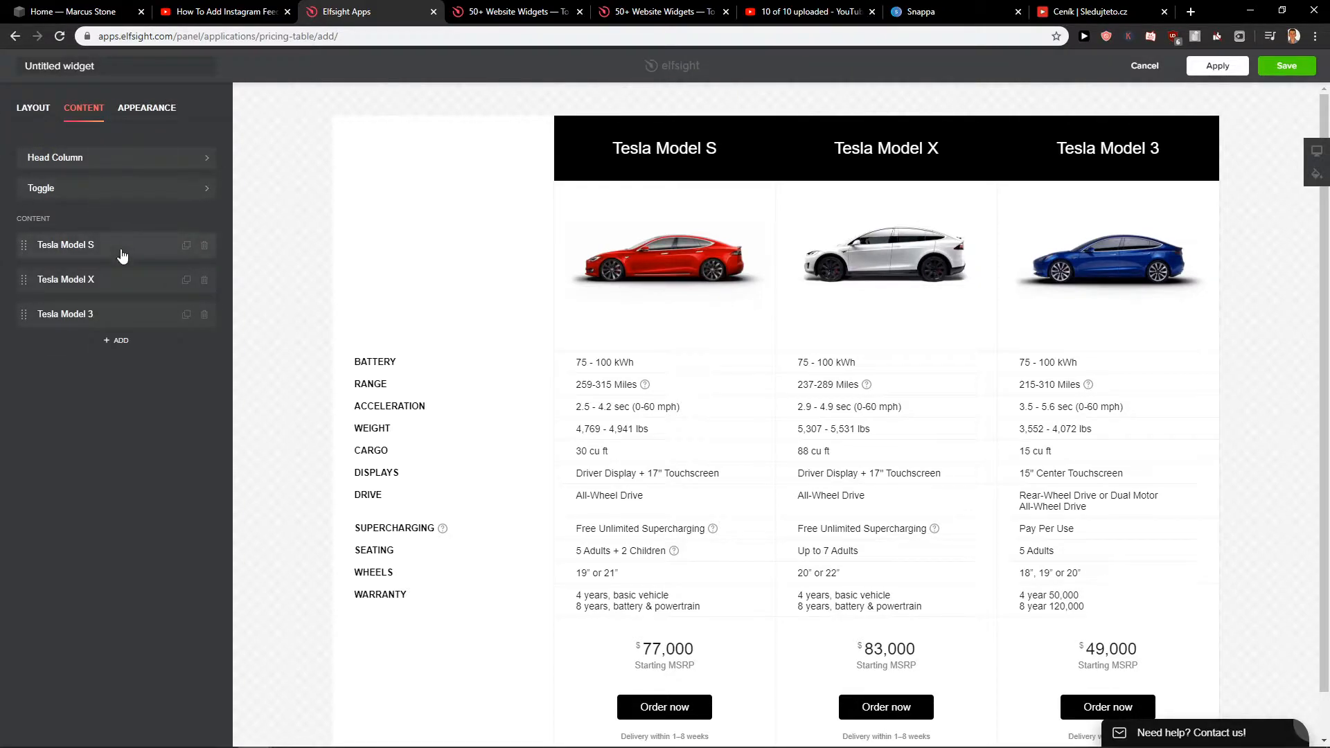
# - Review the Tesla Model S title and picture settings, then switch to Appearance
pyautogui.click(65, 244)
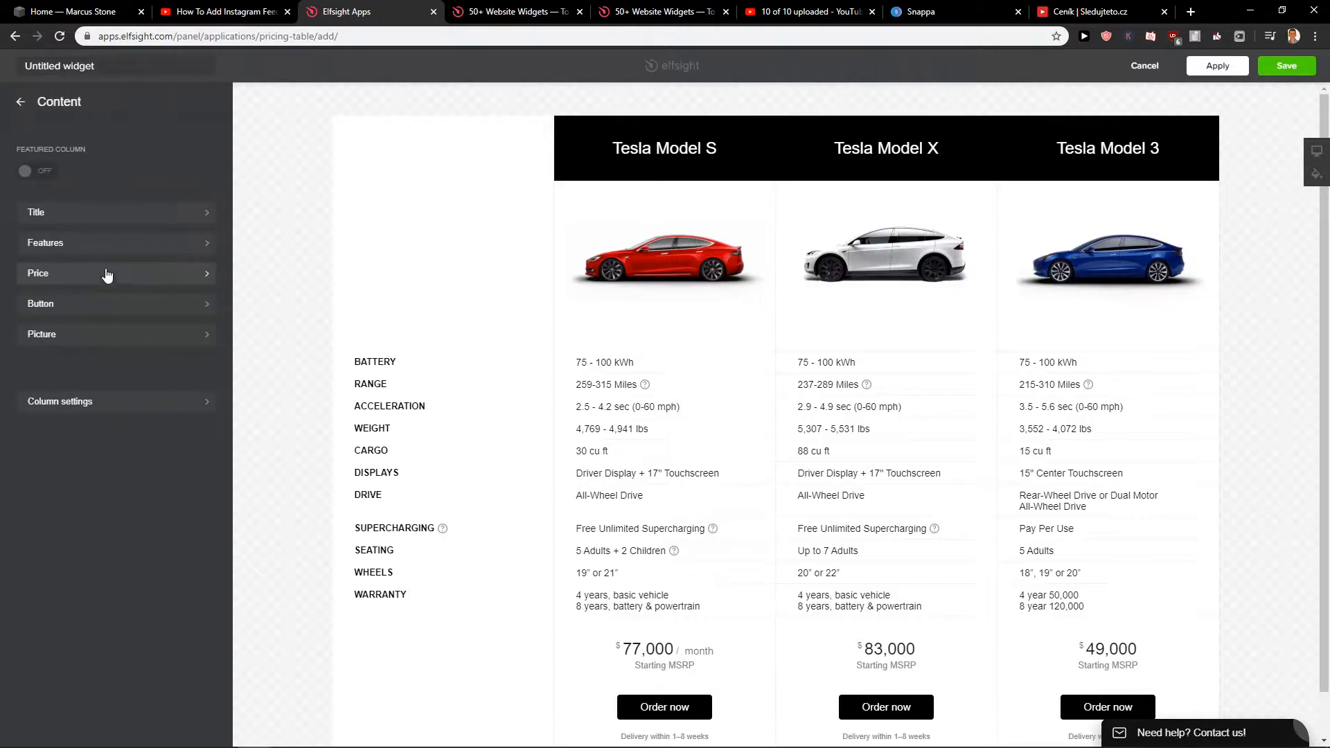
pyautogui.click(37, 212)
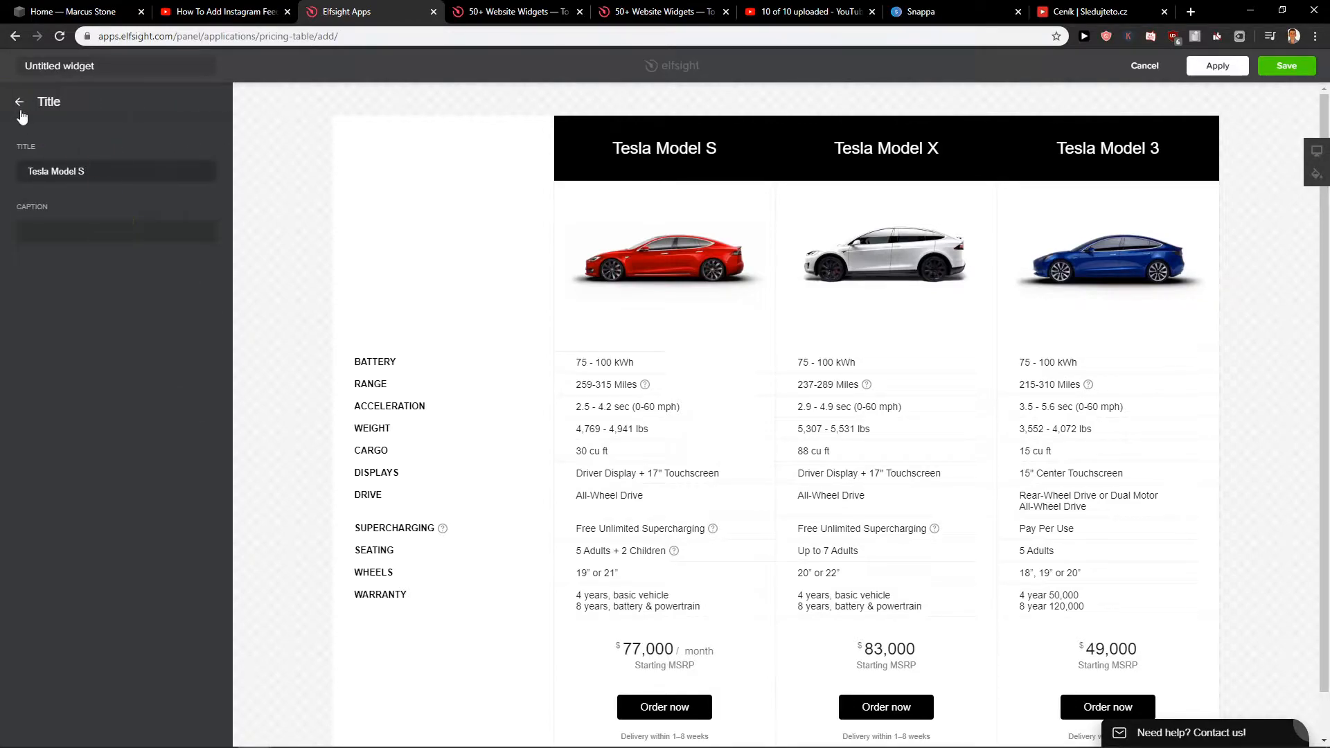
pyautogui.click(19, 102)
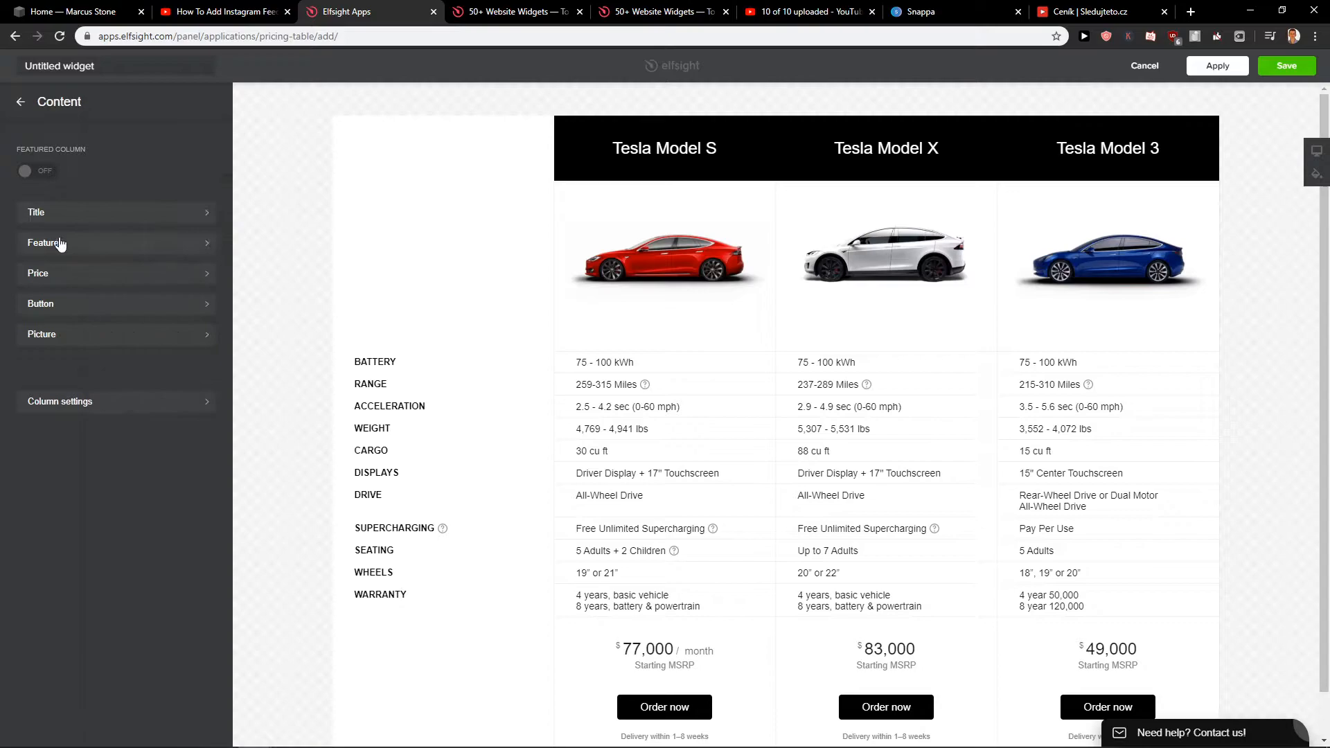
pyautogui.click(46, 243)
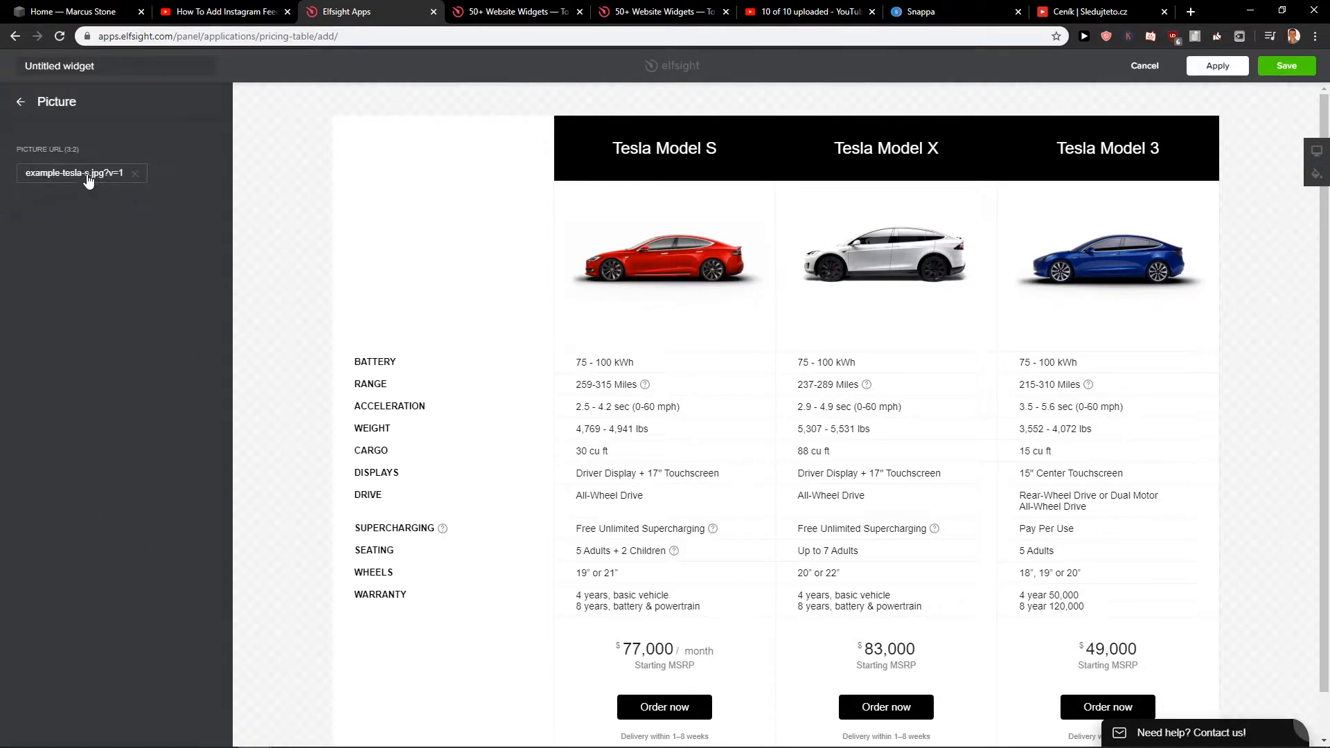
pyautogui.click(21, 102)
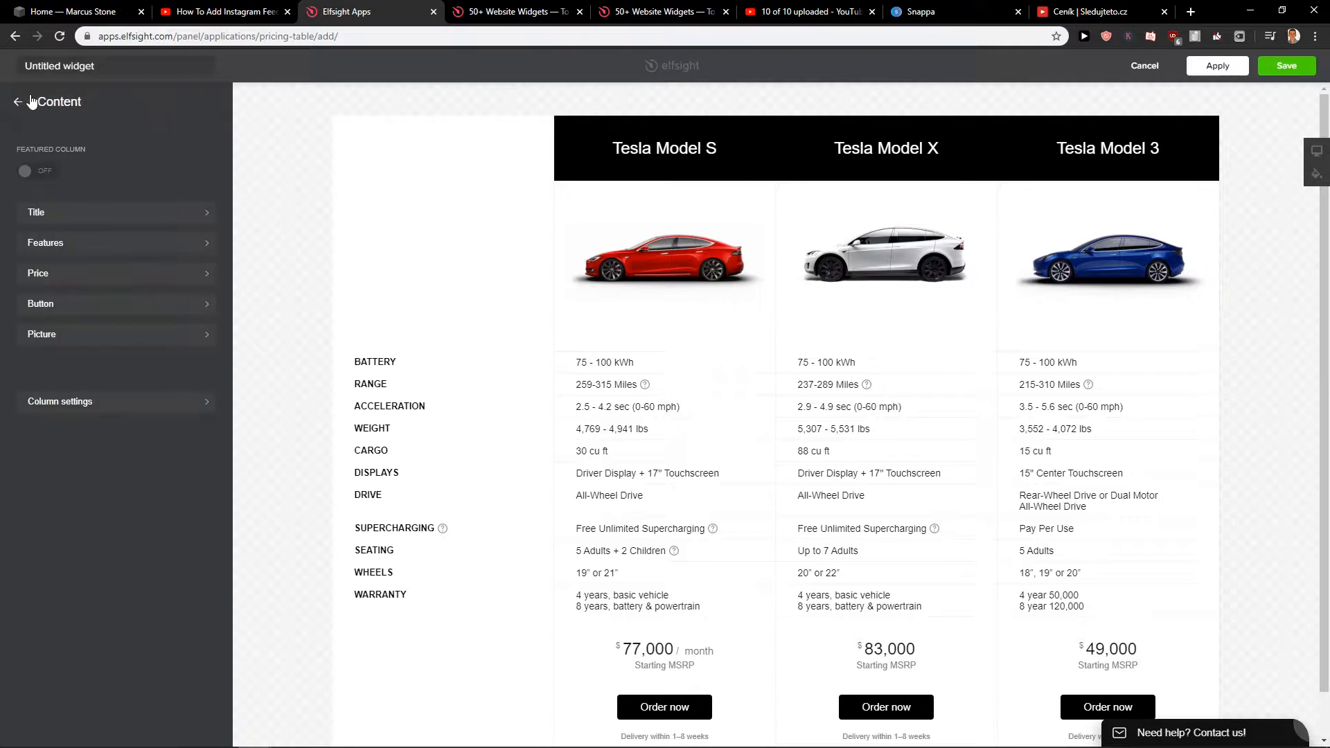
pyautogui.click(146, 108)
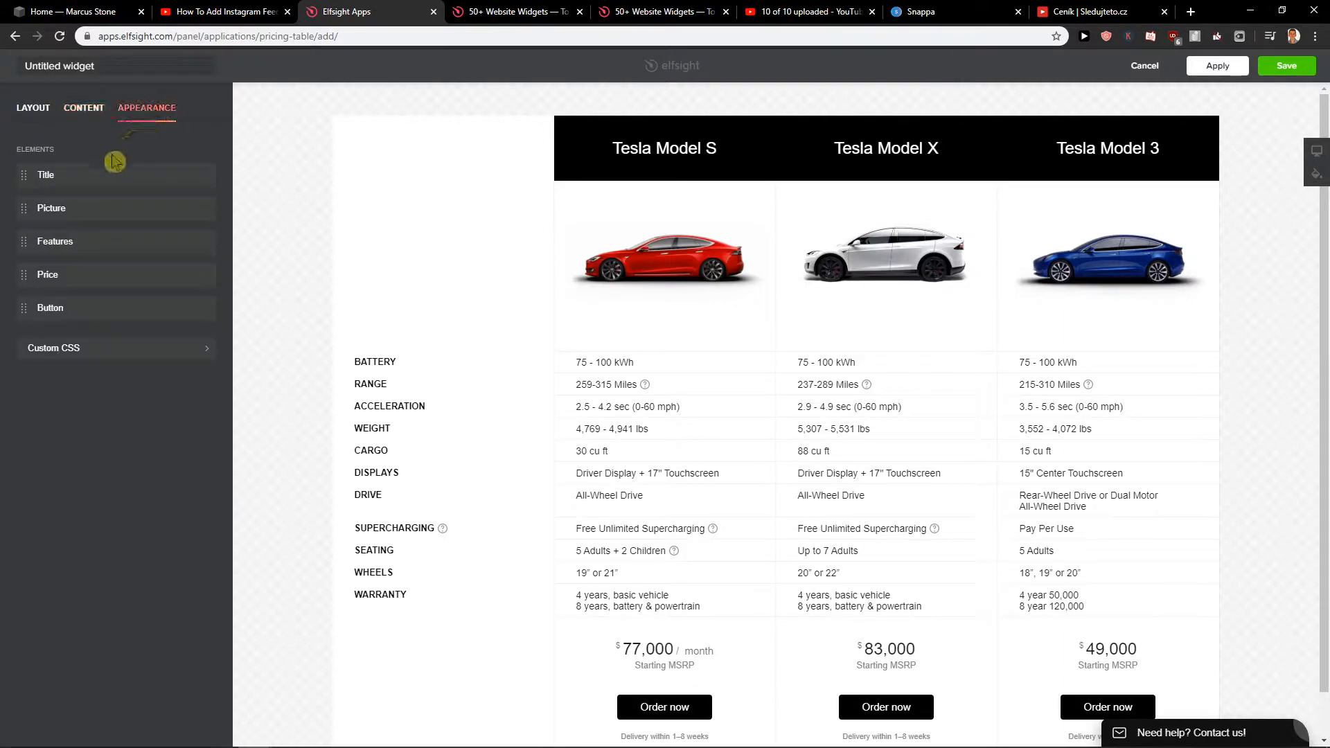
# - Check title styling, then hide and restore prices in the Price settings
pyautogui.click(46, 175)
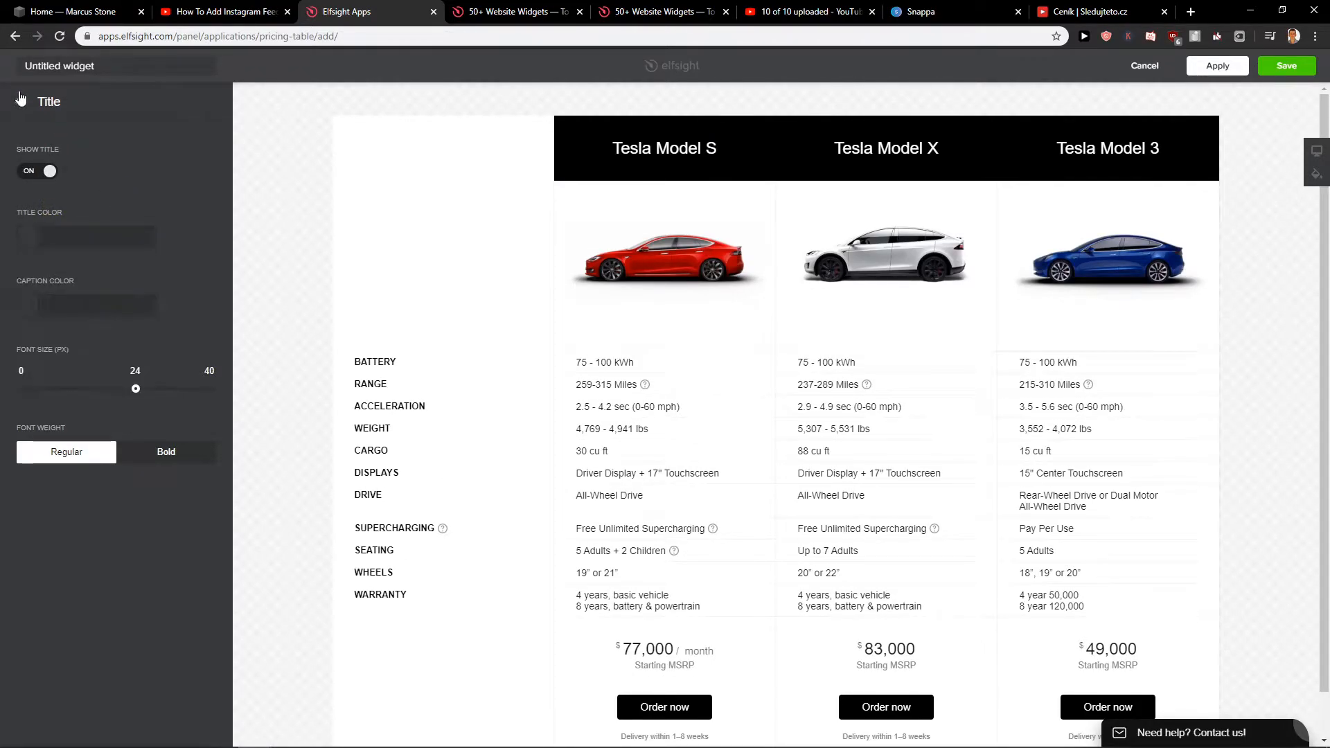
pyautogui.click(146, 108)
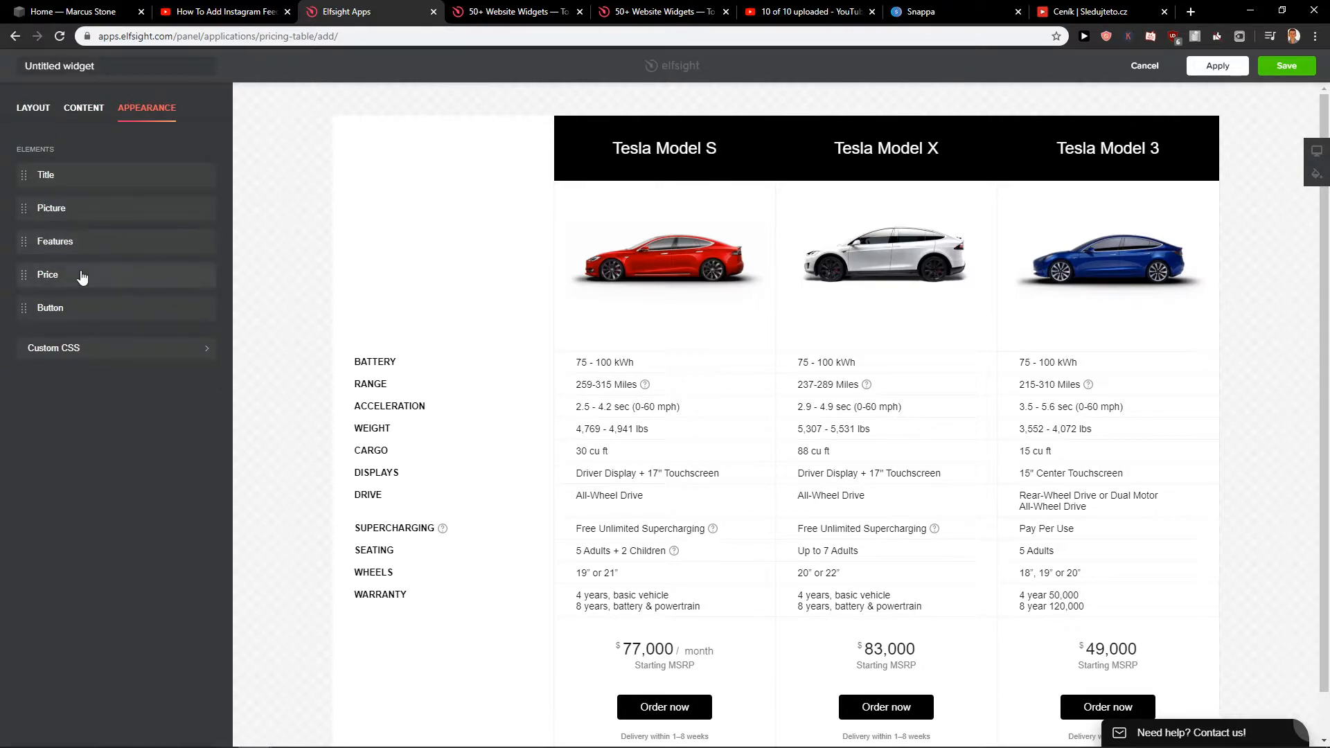
pyautogui.click(47, 274)
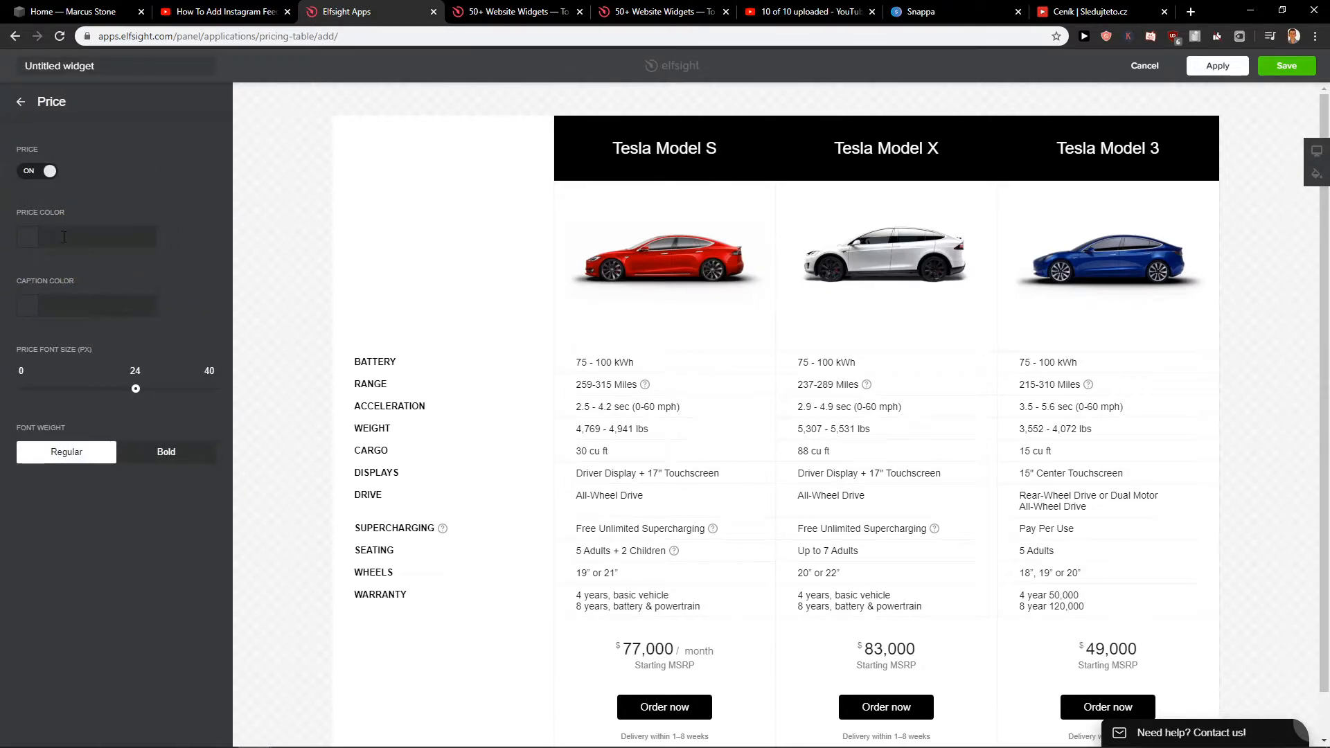
pyautogui.click(37, 170)
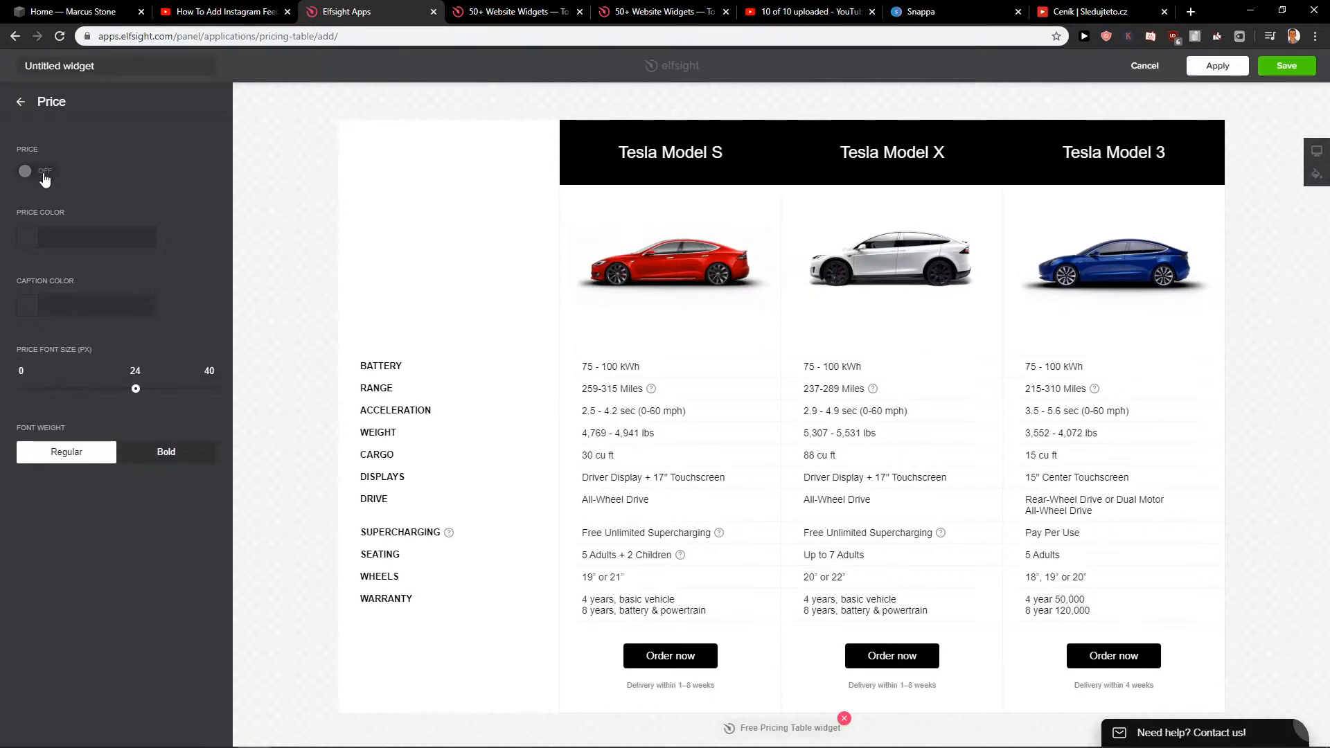
pyautogui.click(37, 171)
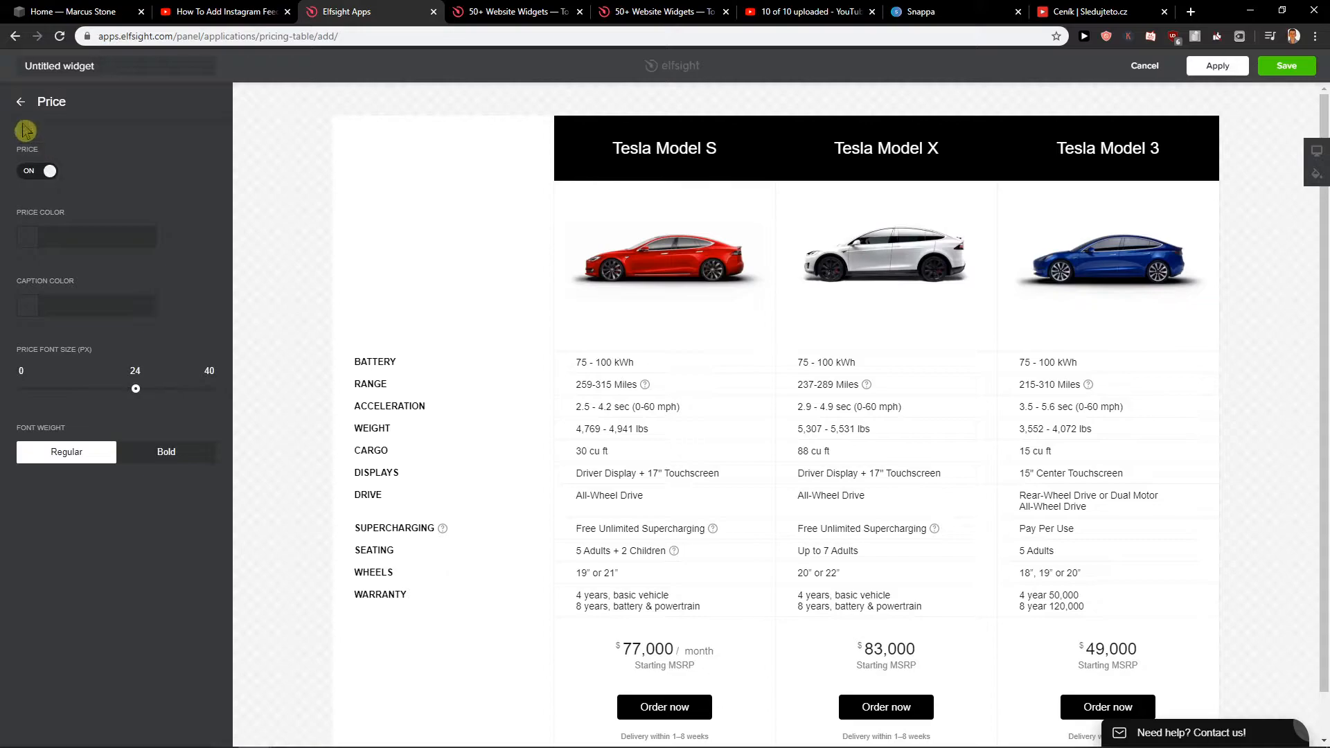
pyautogui.click(20, 102)
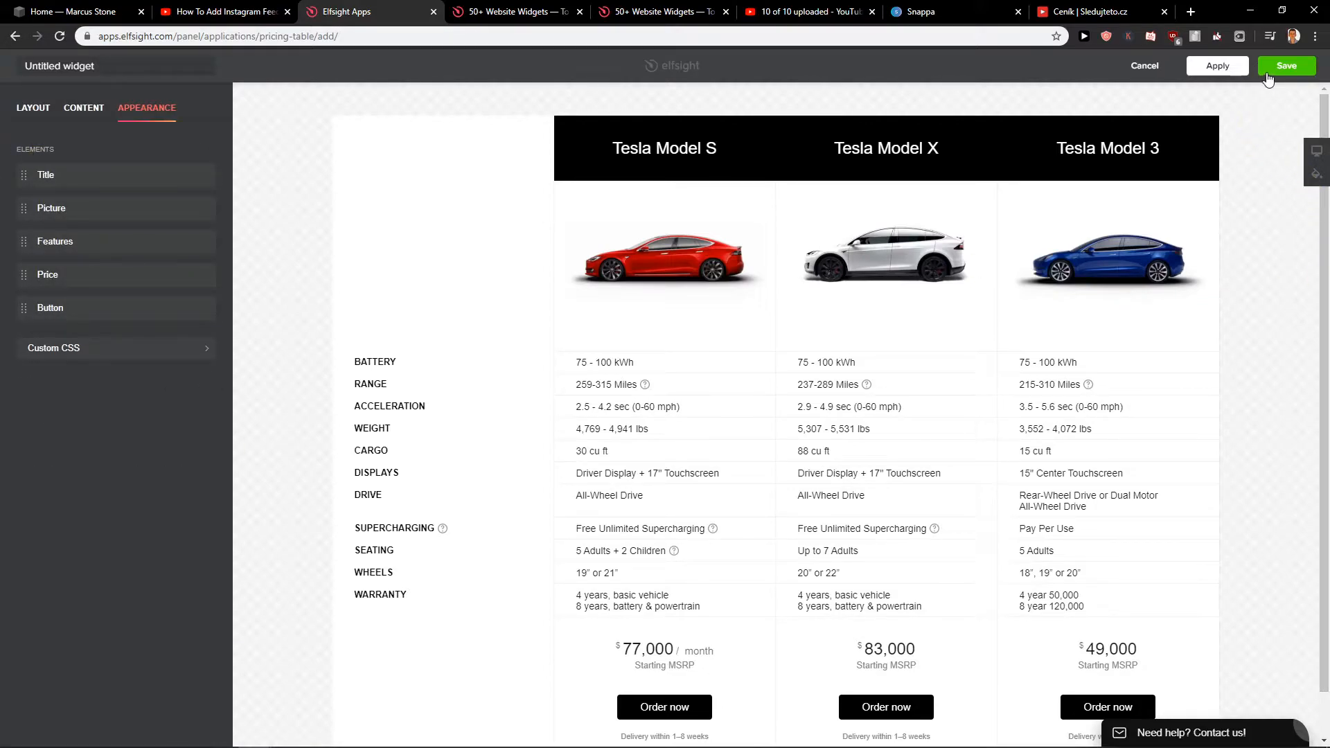
# - Save the Tesla comparison widget and copy its installation code
pyautogui.click(1286, 65)
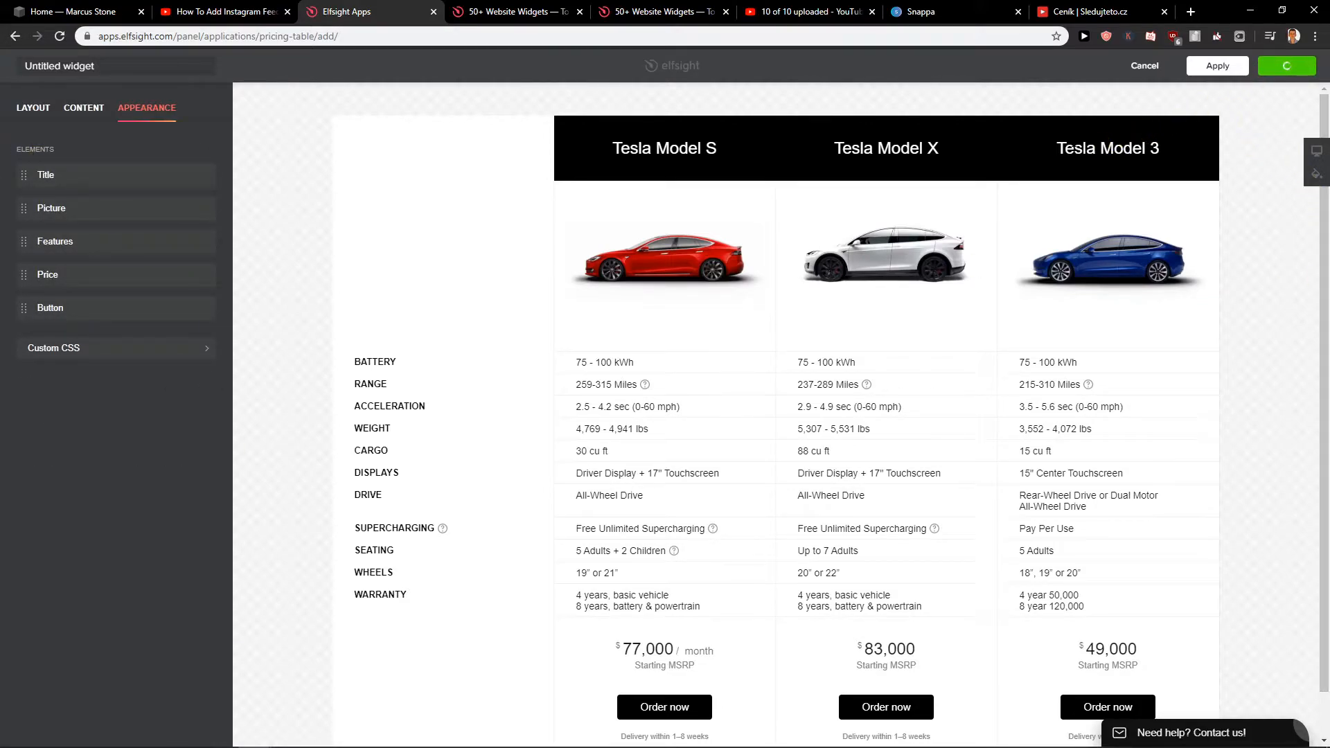
pyautogui.click(1217, 65)
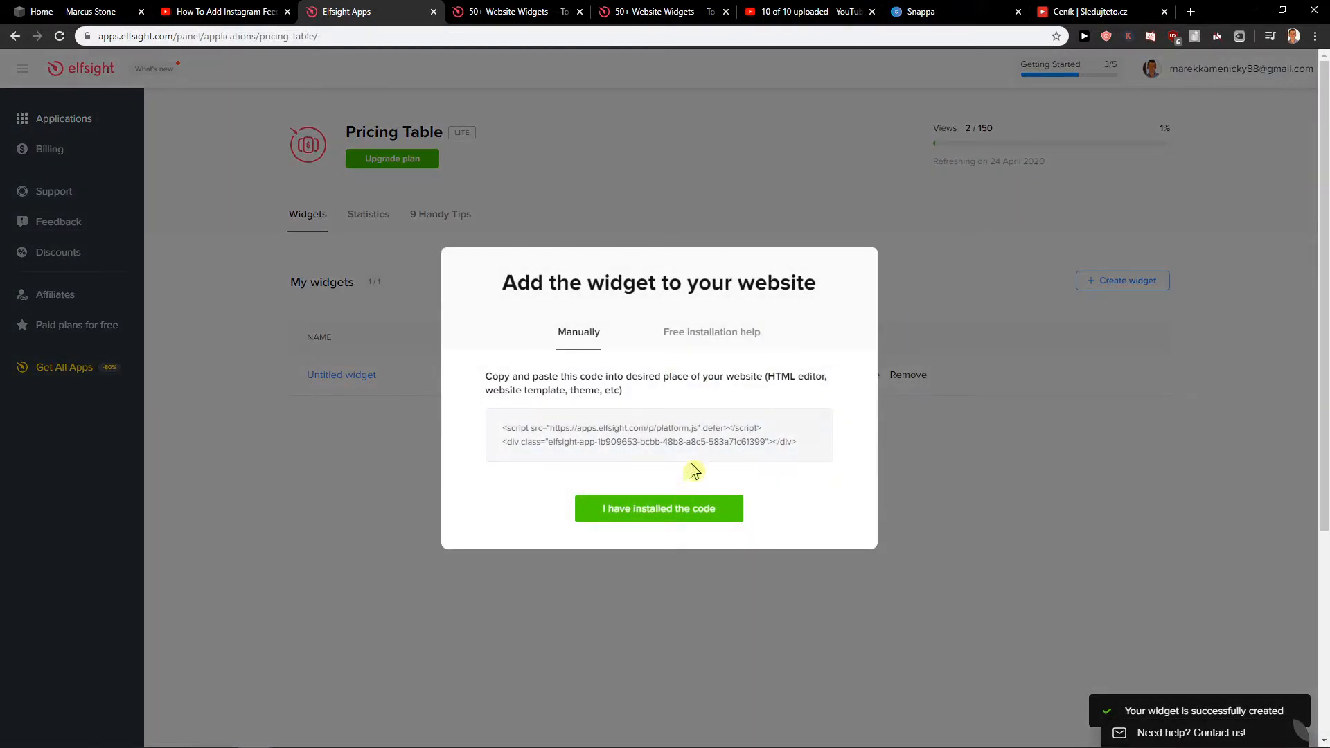
pyautogui.click(658, 434)
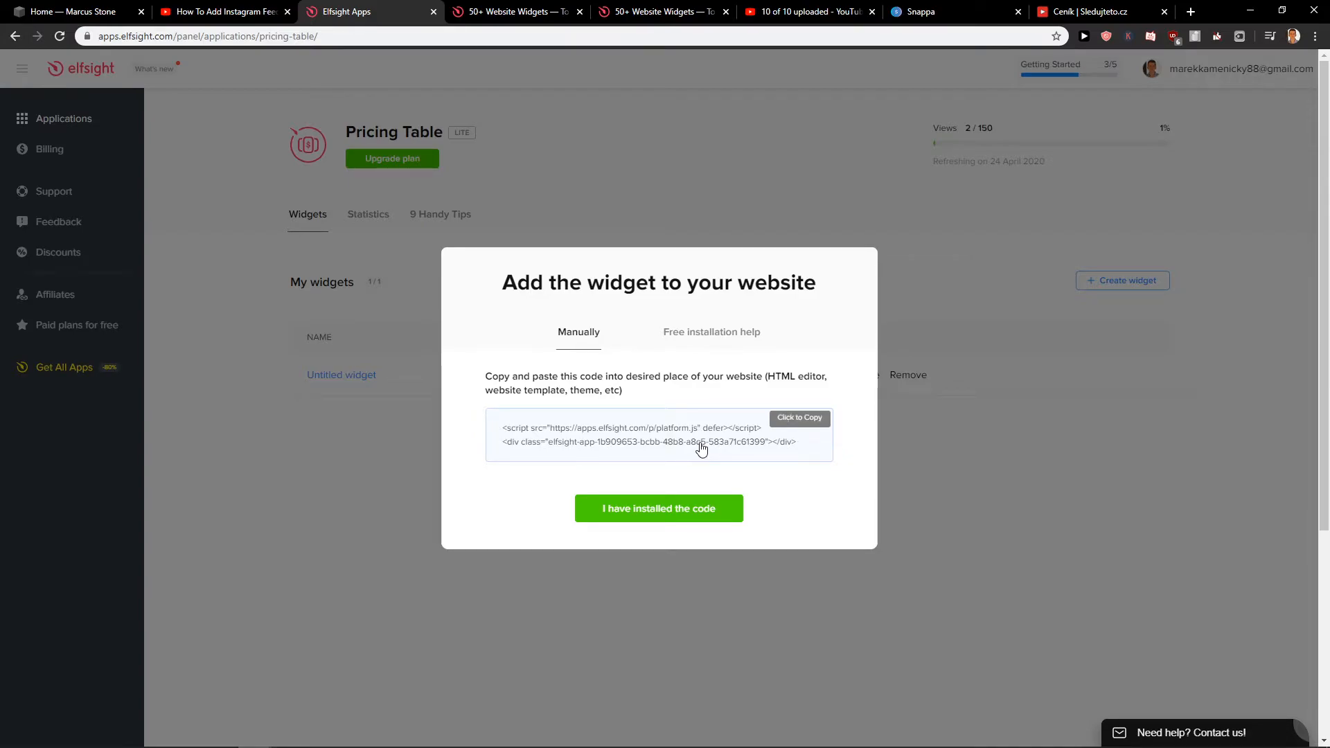
pyautogui.click(798, 419)
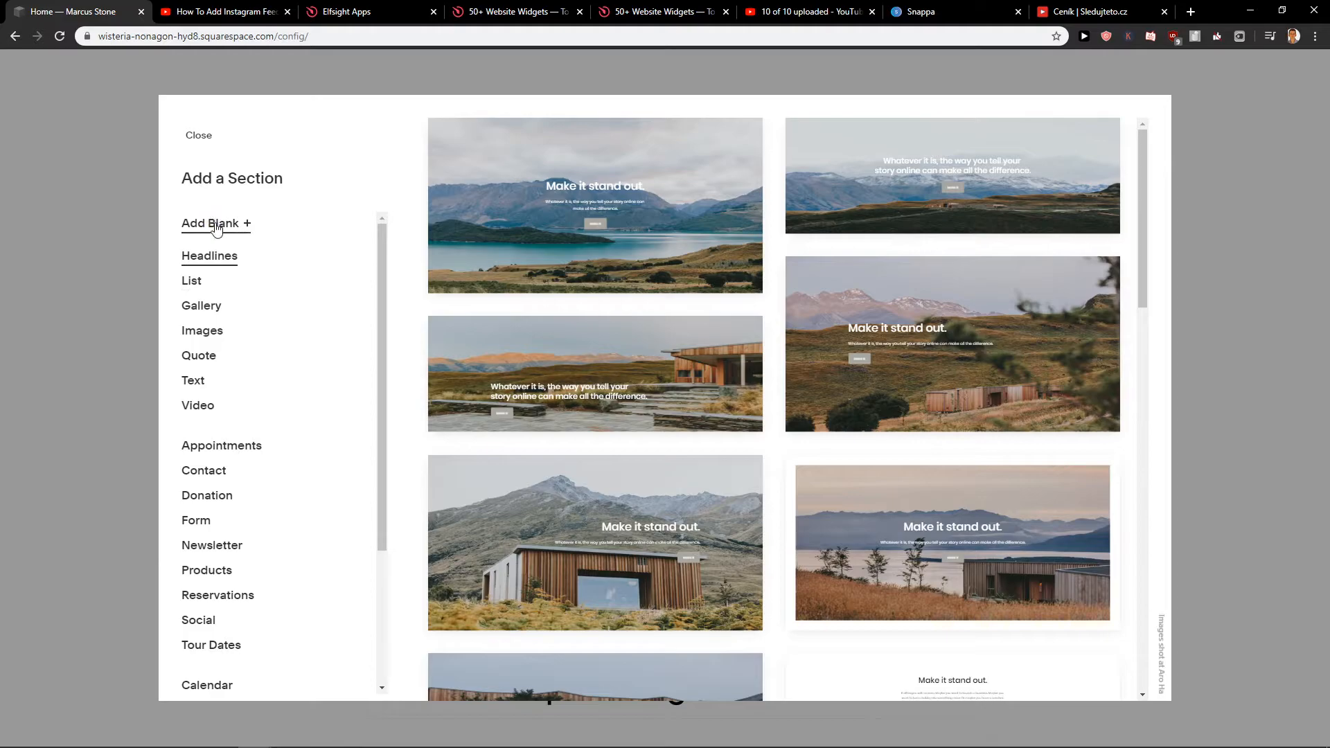
pyautogui.moveTo(1090, 669)
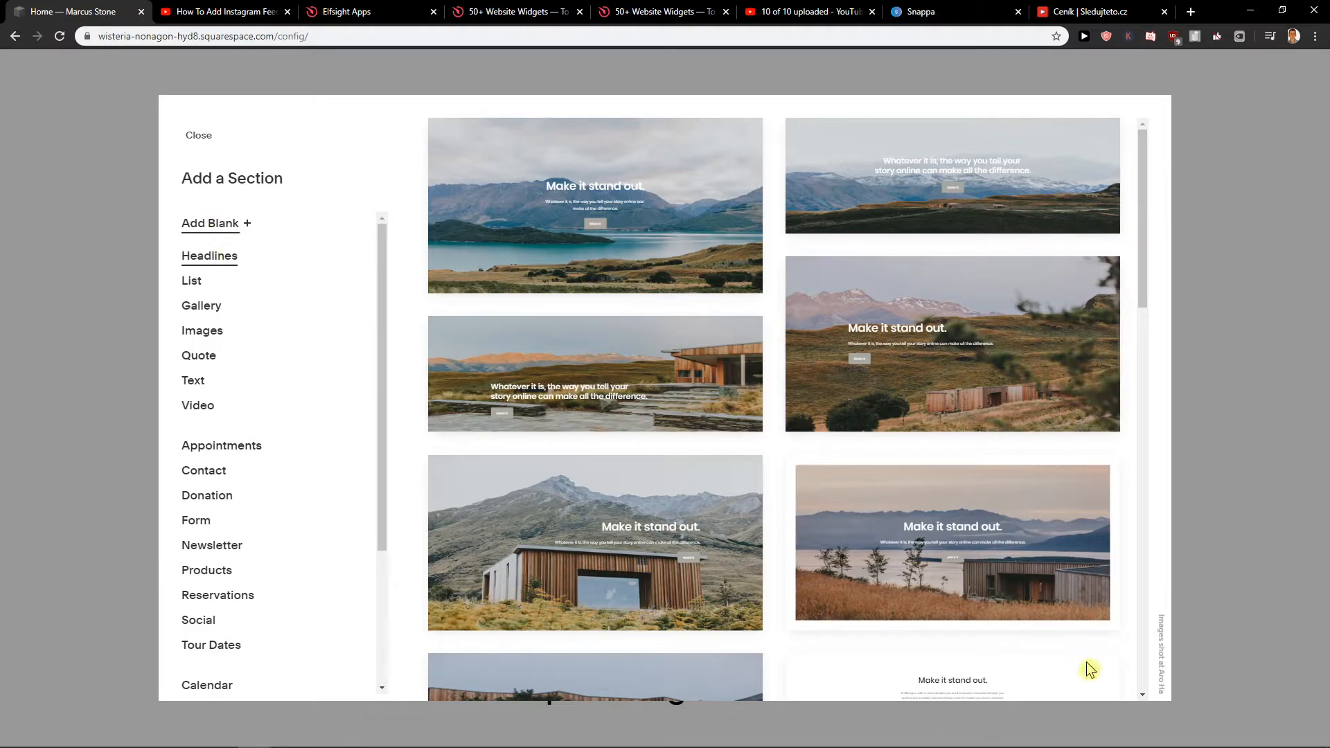
pyautogui.moveTo(158, 254)
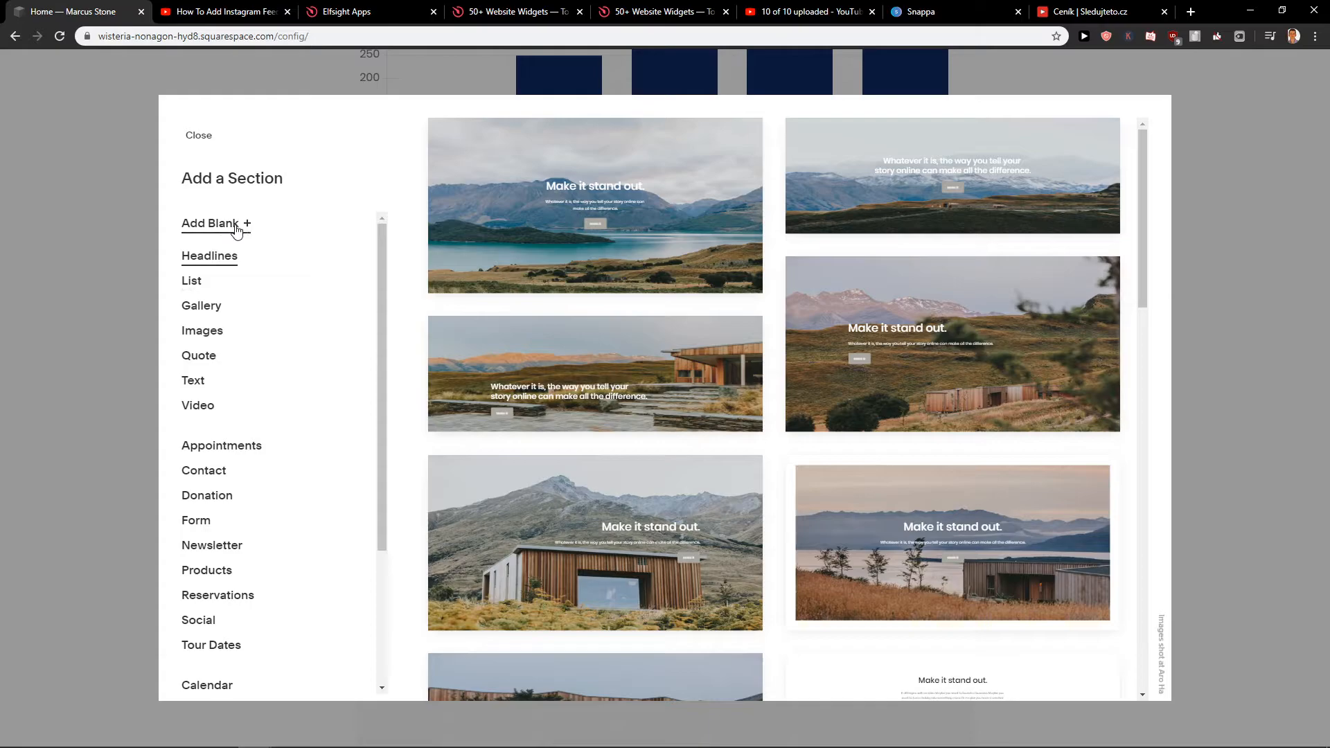
# - Close the Add a Section picker to return to the home page editor
pyautogui.click(199, 135)
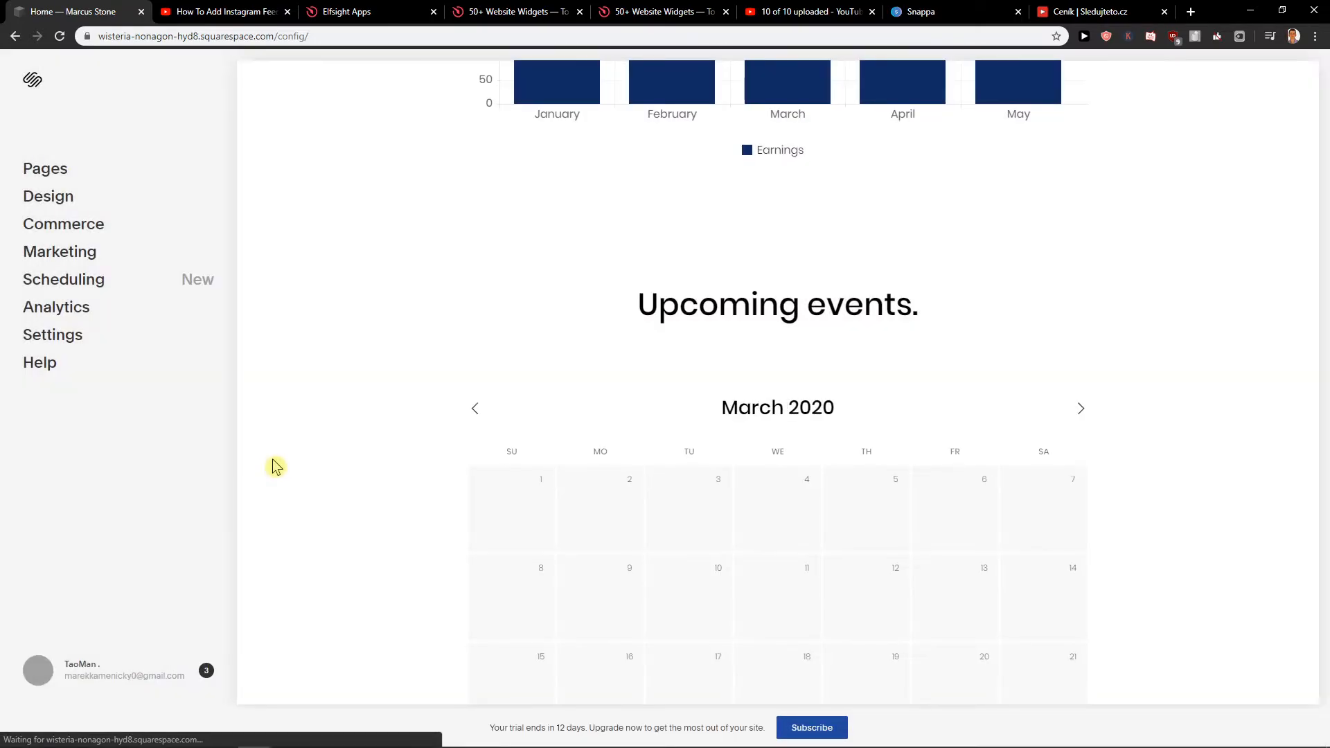
# - Scroll down the home page to the Contact us section's block menu
pyautogui.scroll(-3)
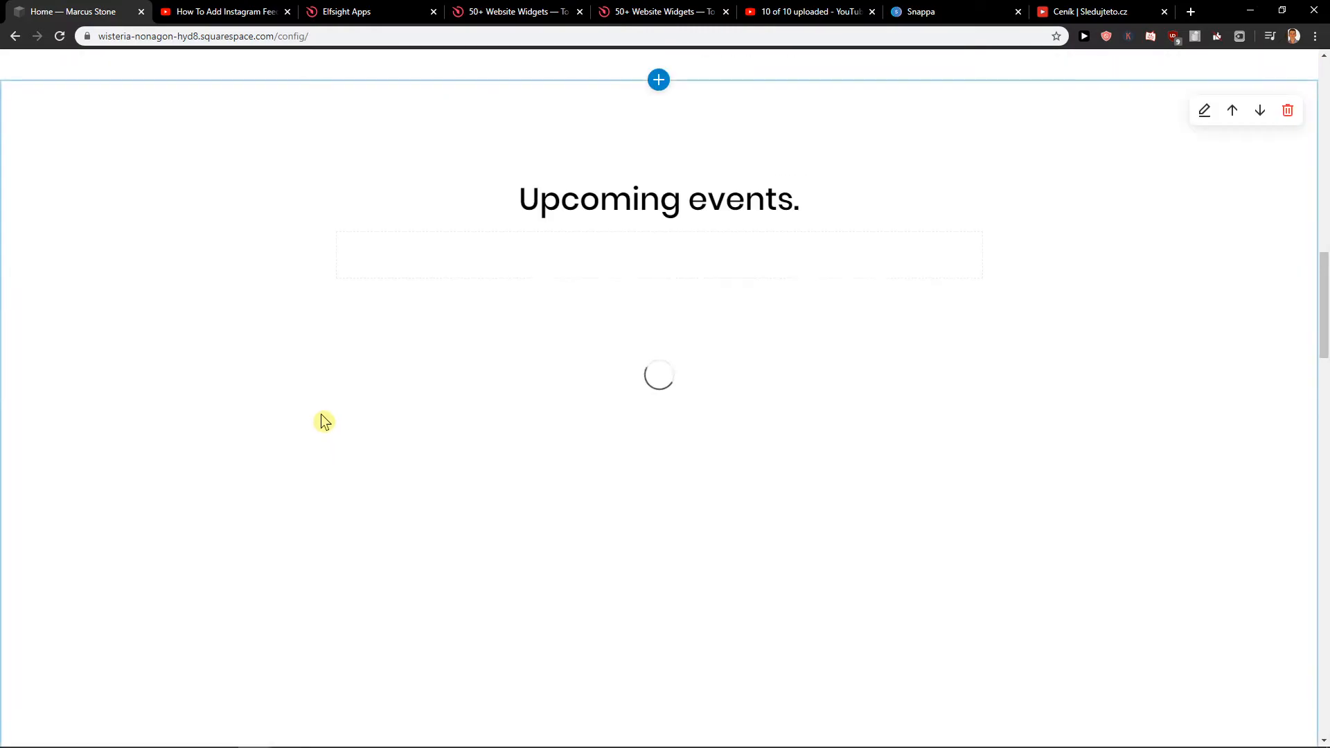
pyautogui.scroll(-3)
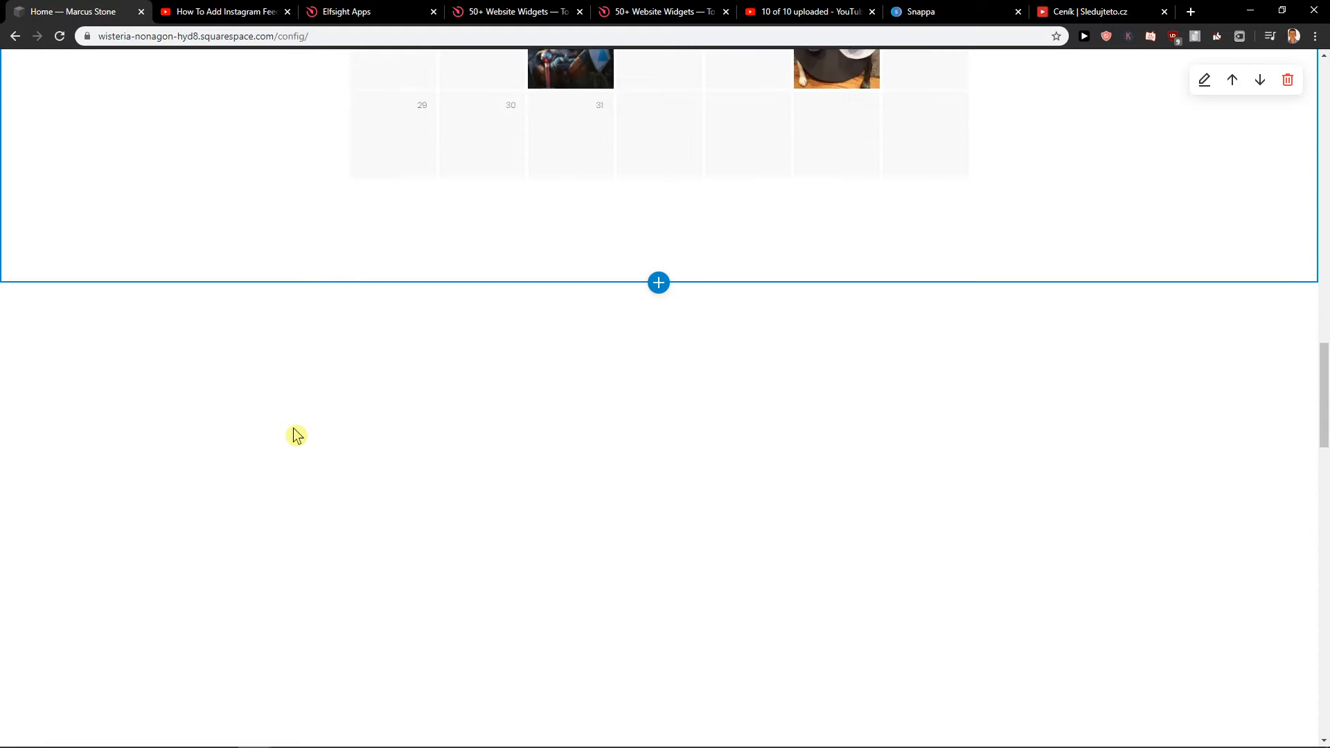
pyautogui.scroll(-3)
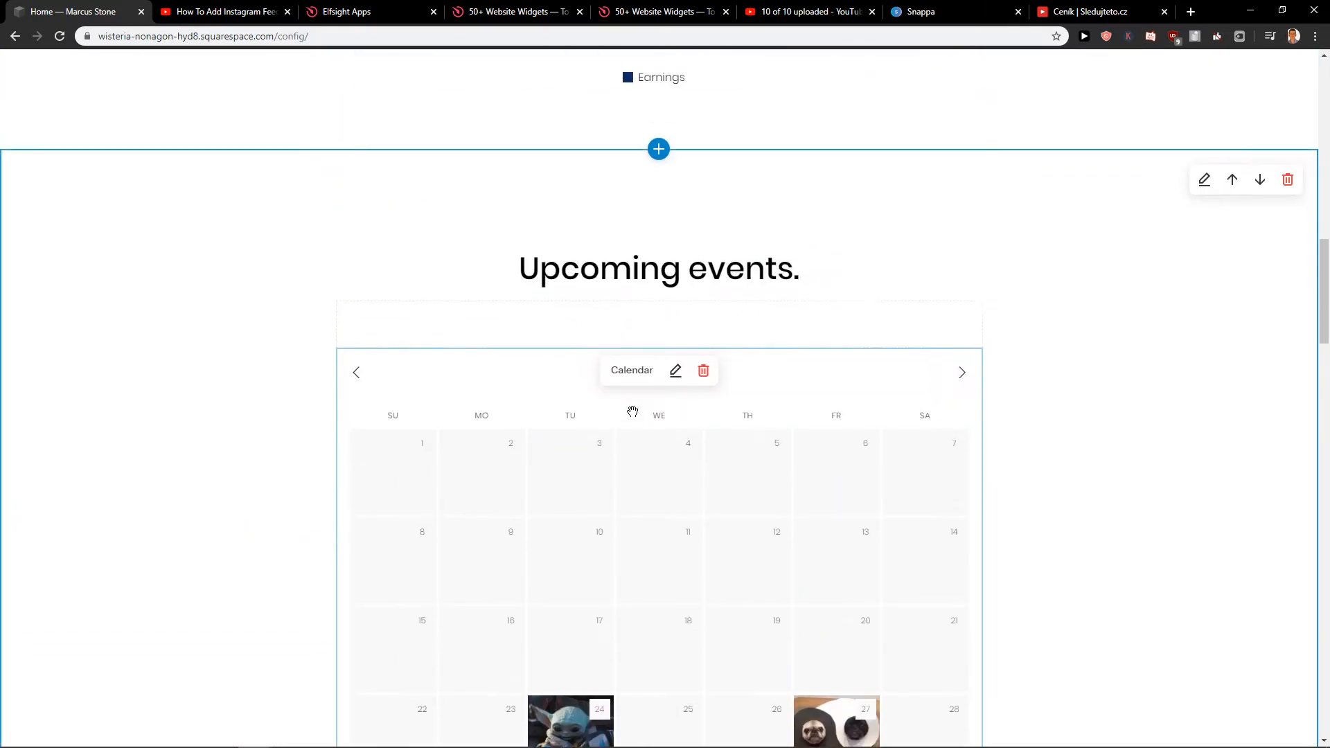
pyautogui.scroll(-3)
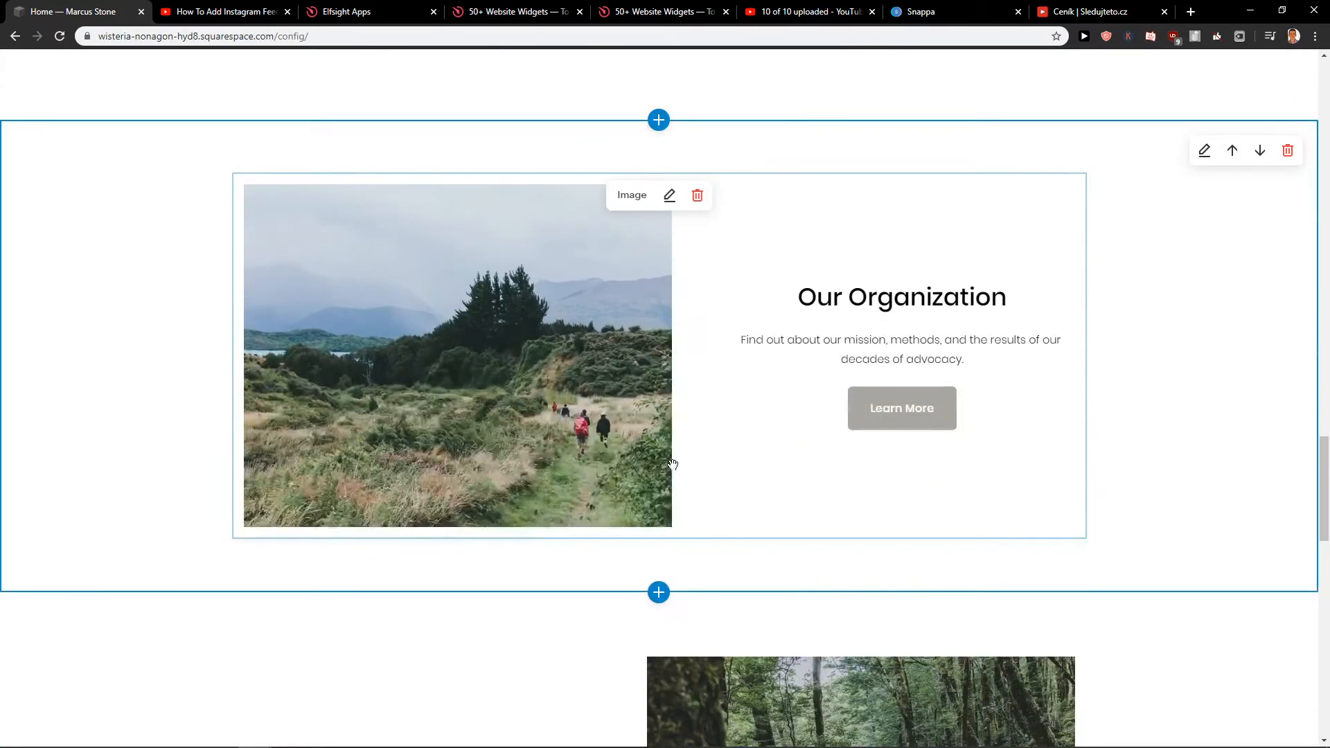
pyautogui.scroll(-3)
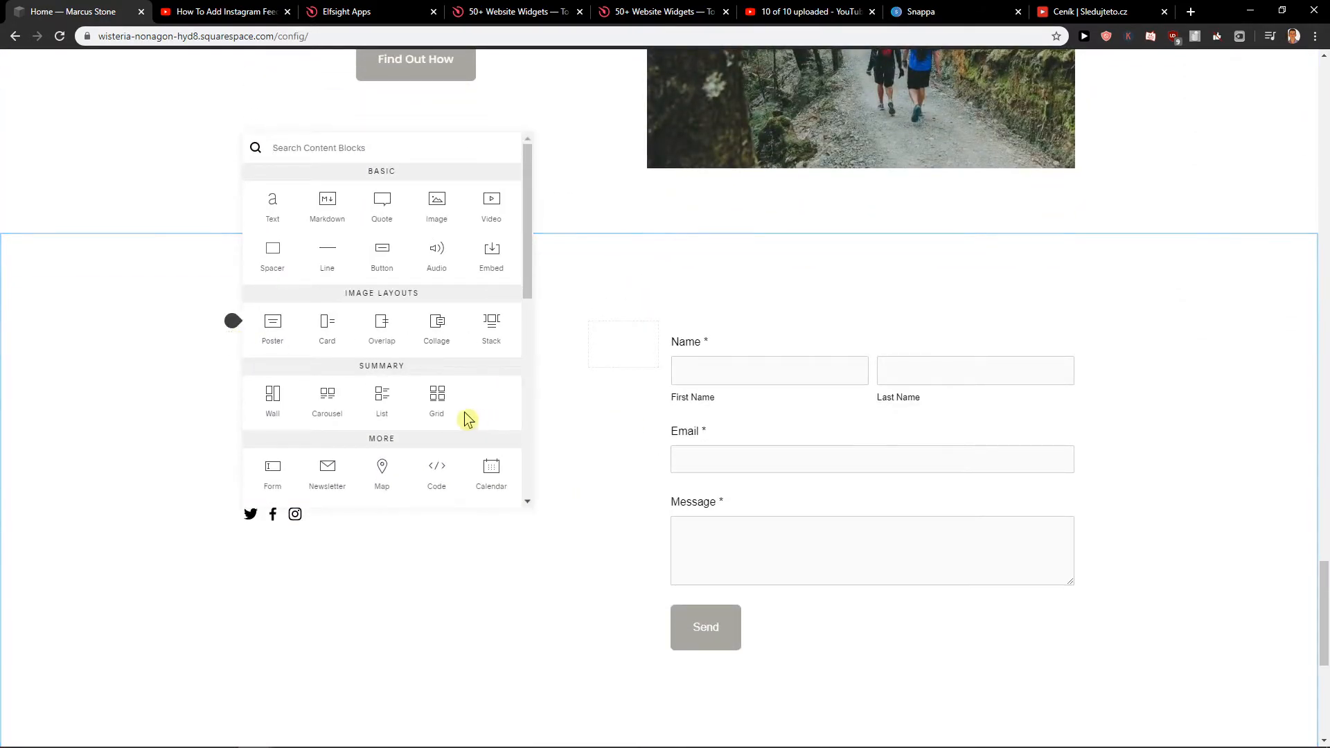
pyautogui.scroll(-3)
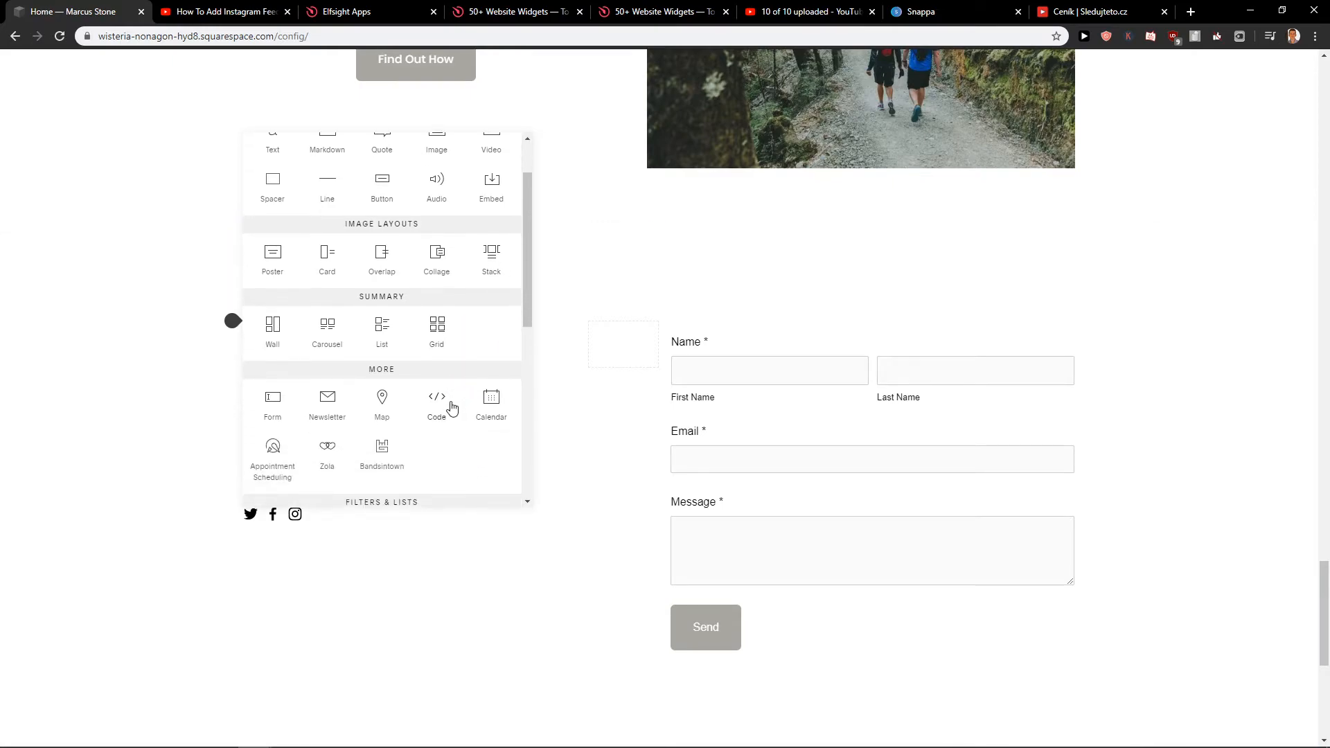
# - Add a Code block containing the pasted Elfsight embed code to the contact section
pyautogui.click(437, 400)
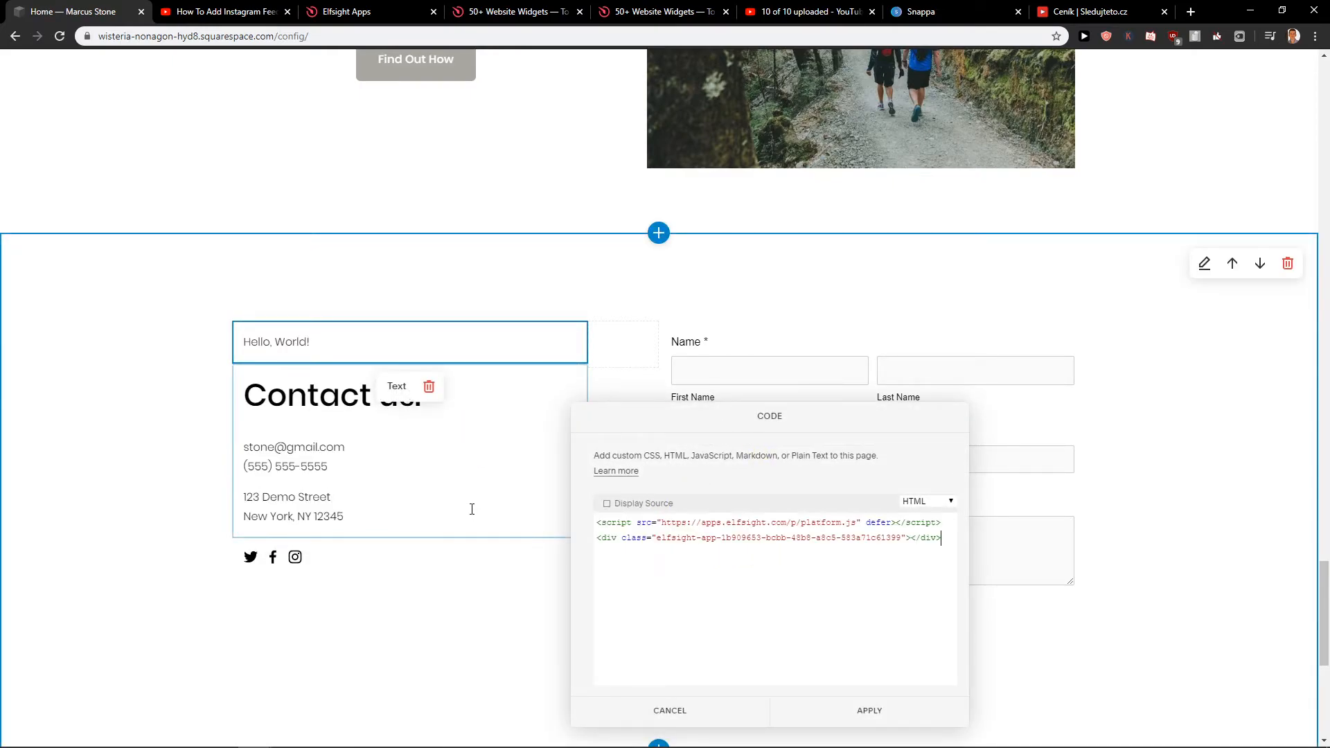
pyautogui.click(868, 711)
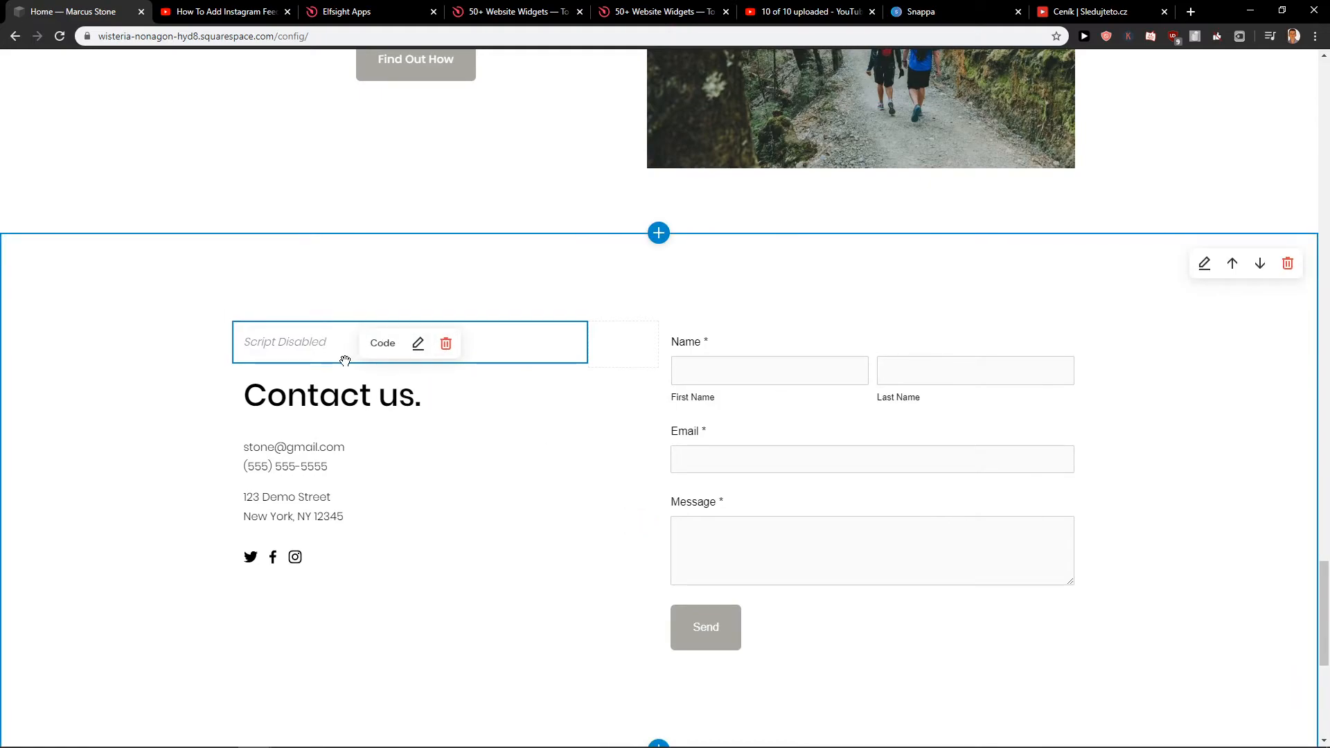
pyautogui.scroll(-3)
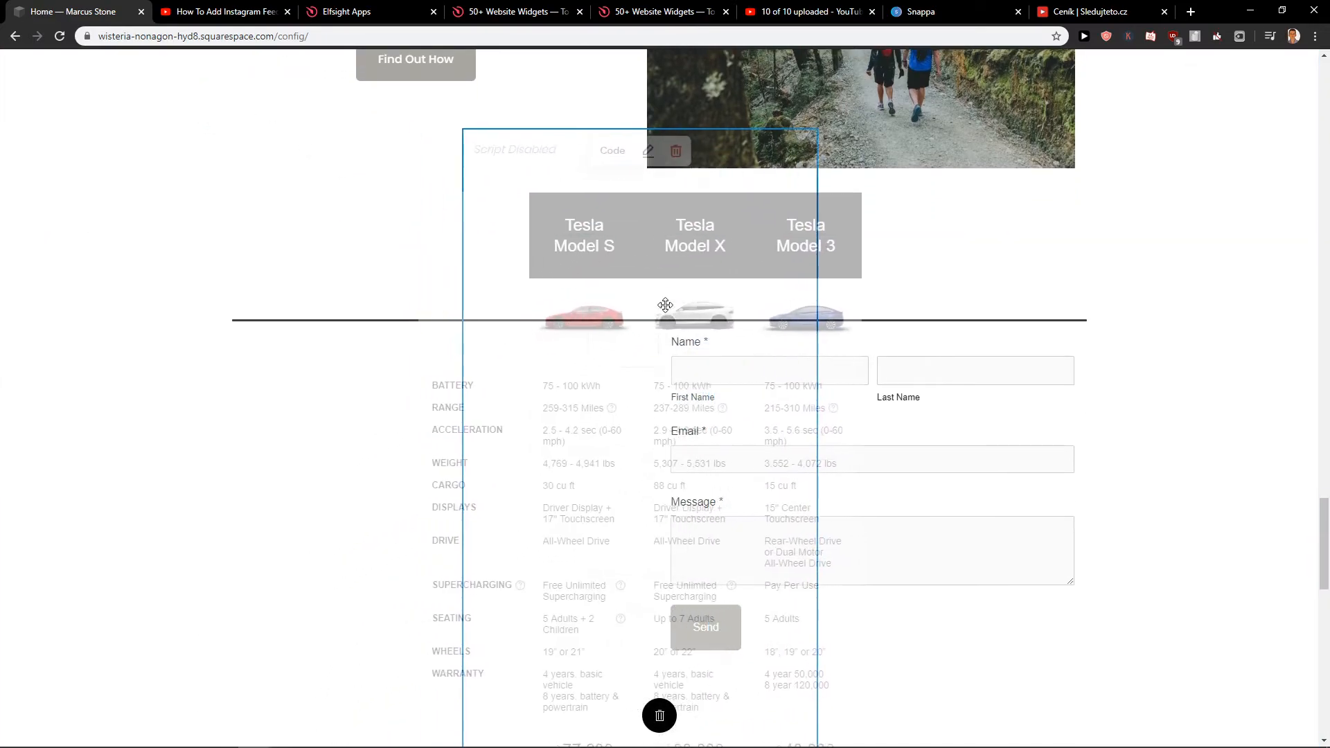
pyautogui.scroll(-3)
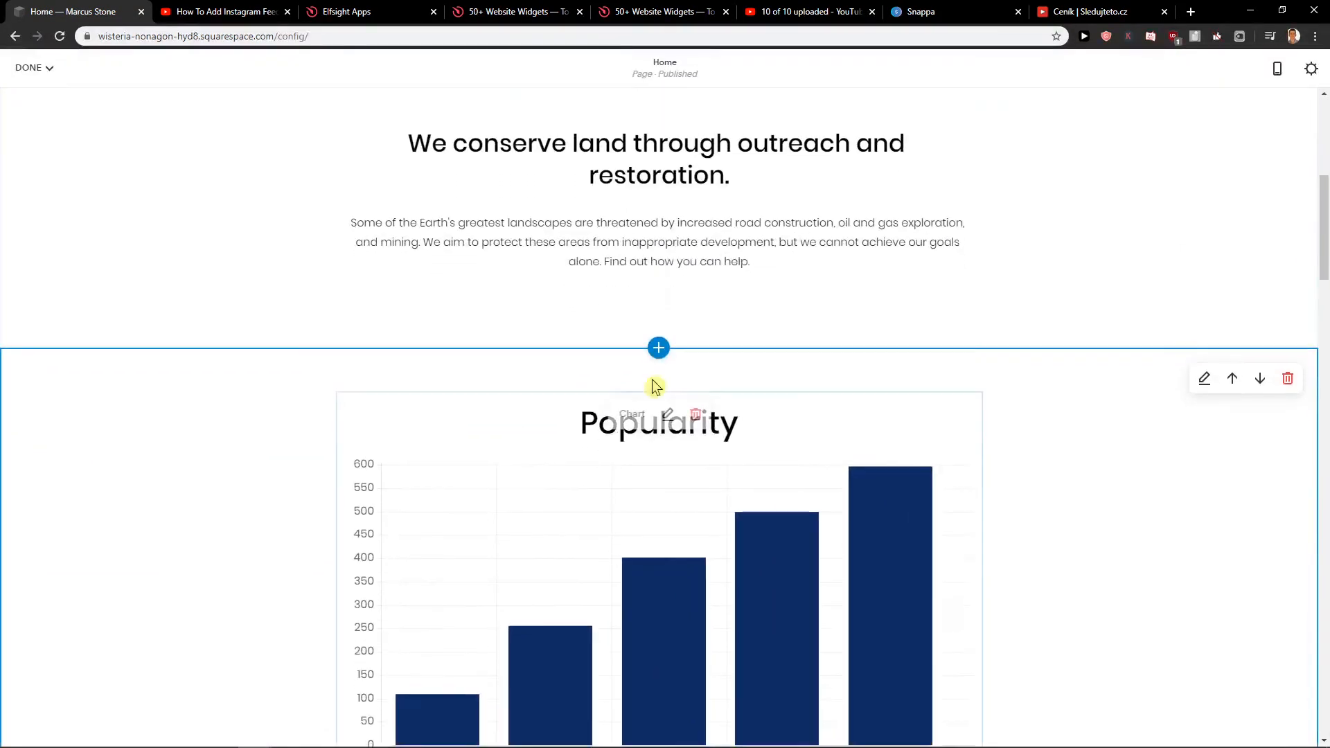
# - Add a blank section above the Popularity chart and insert a Code block into it
pyautogui.click(657, 348)
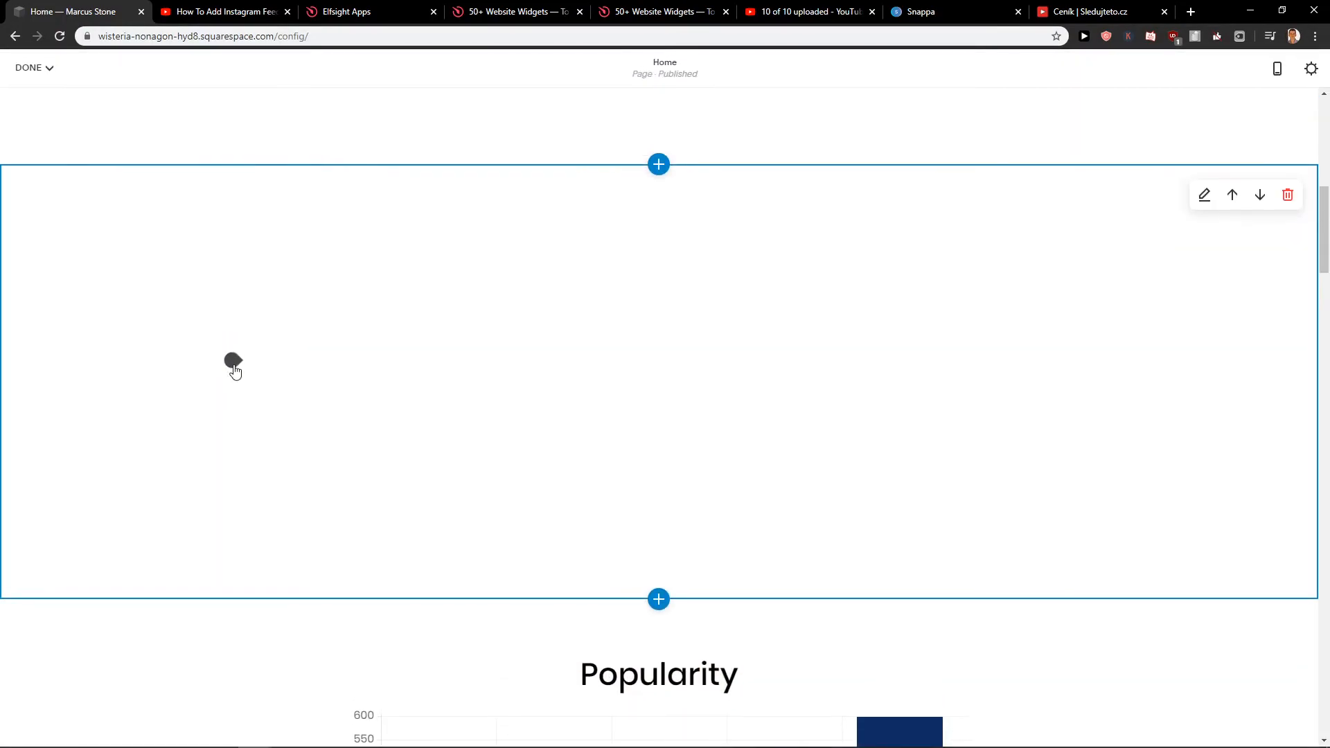
pyautogui.click(234, 359)
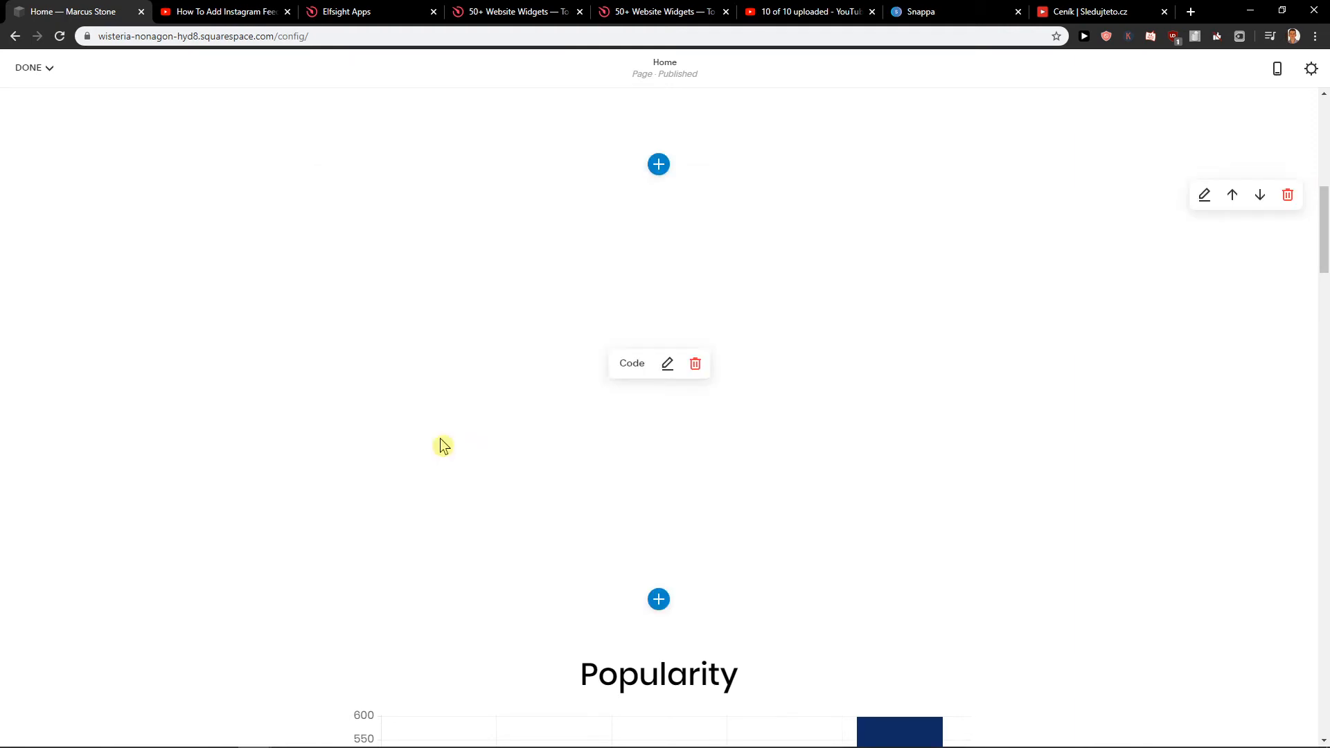
pyautogui.click(668, 363)
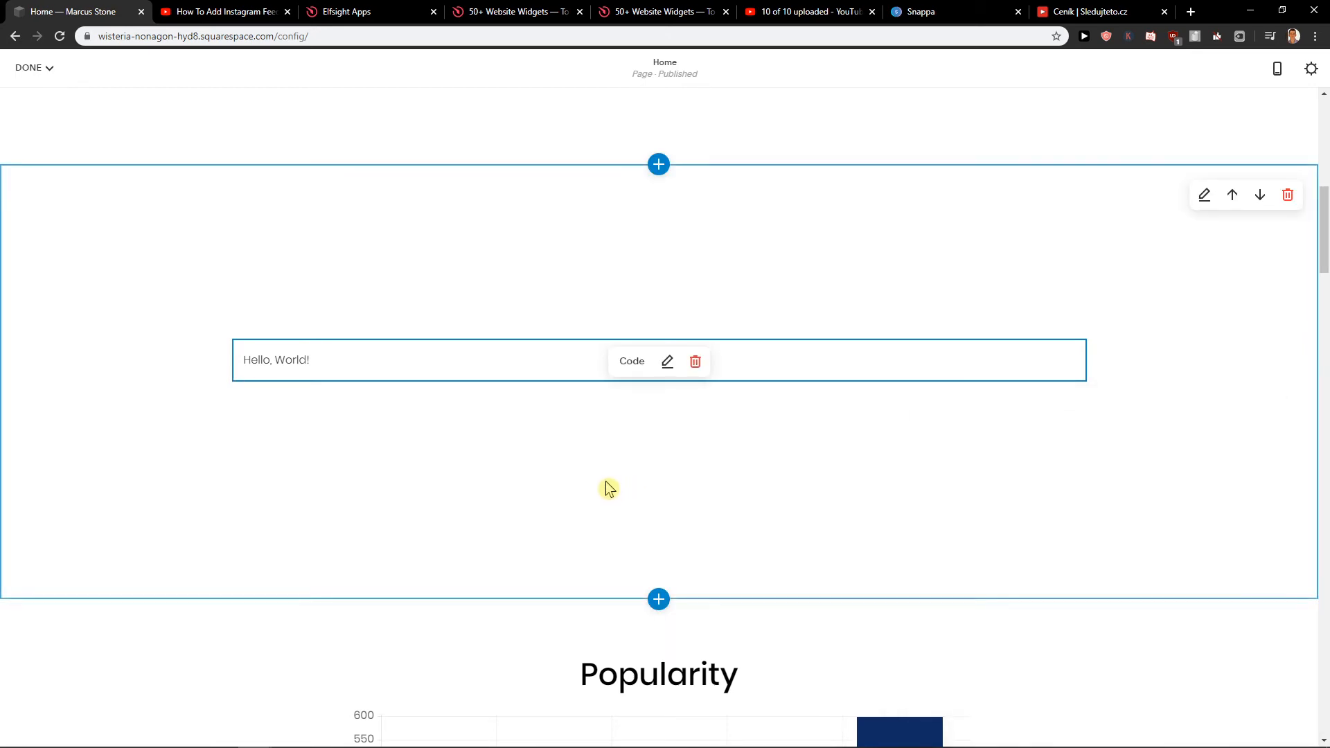
pyautogui.click(29, 68)
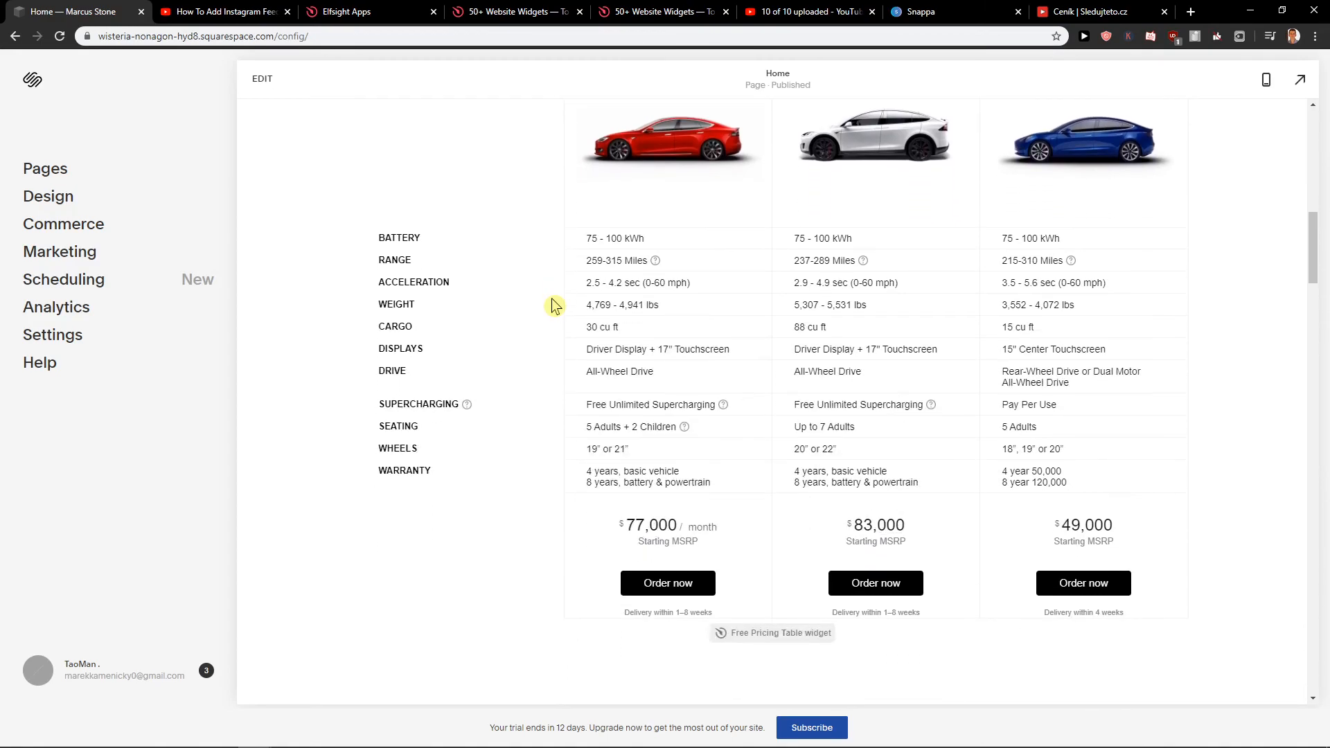
# - Scroll the home page to view the embedded Tesla Model S, X and 3 comparison table
pyautogui.scroll(-3)
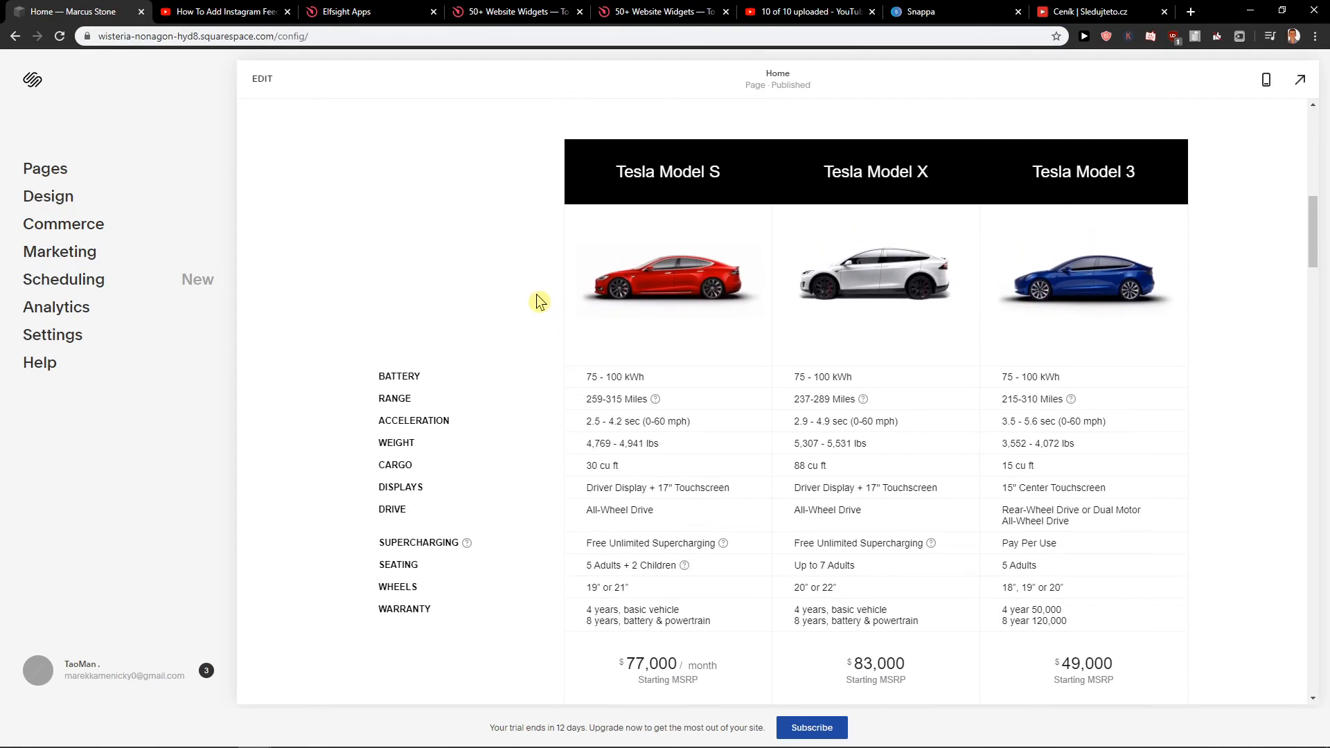